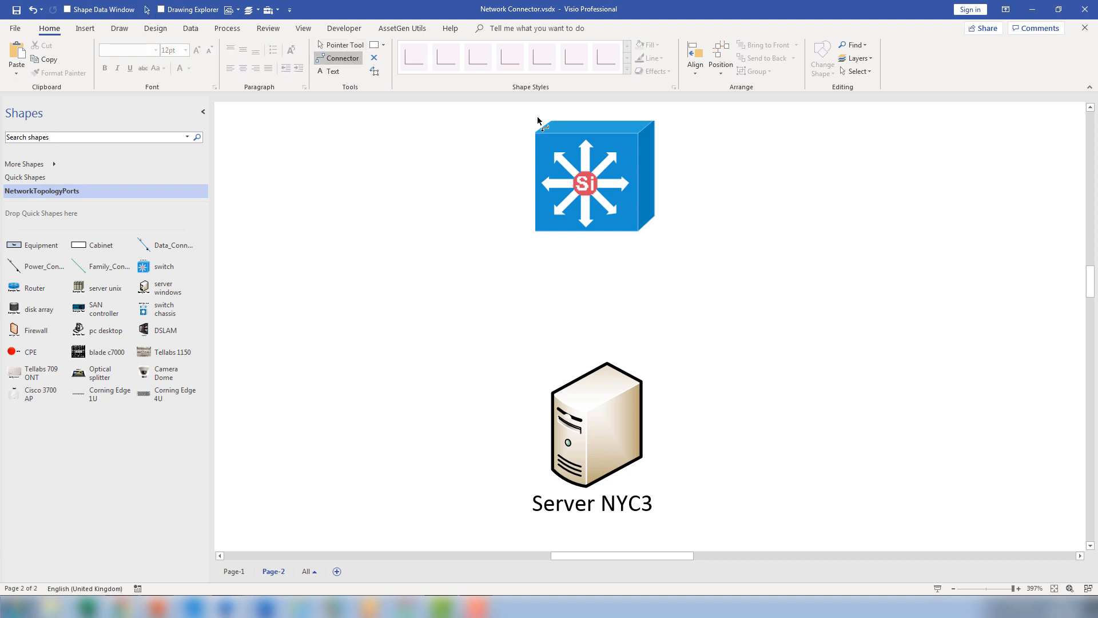
# Draw a connector from the switch to Server NYC3 and label it Fe0/4 NIC A
pyautogui.moveTo(594, 230); pyautogui.dragTo(596, 363)
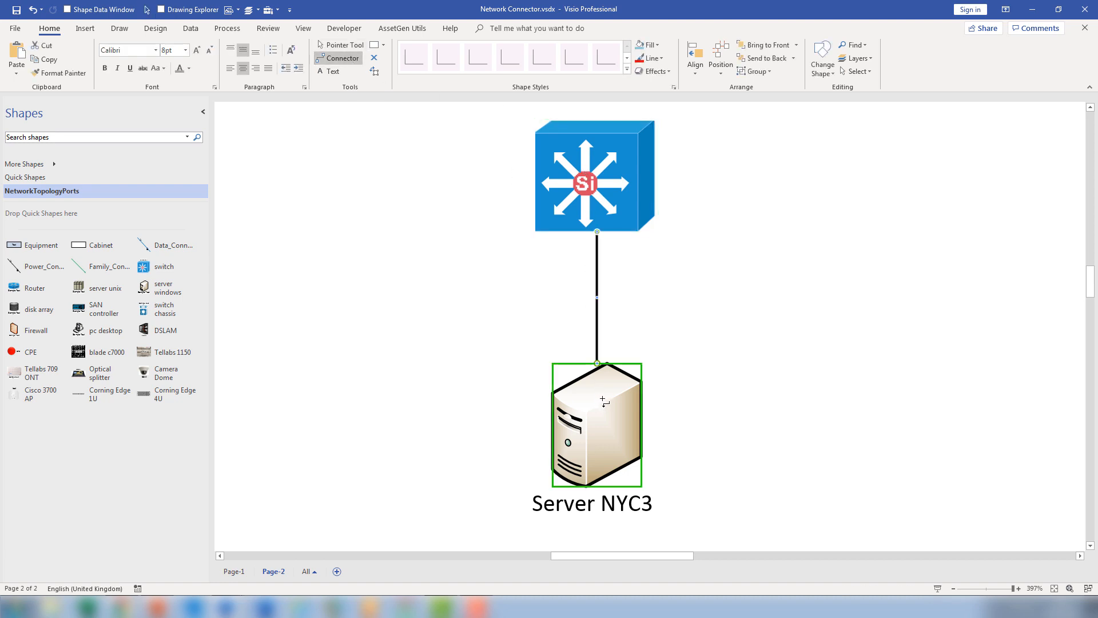
pyautogui.click(529, 312)
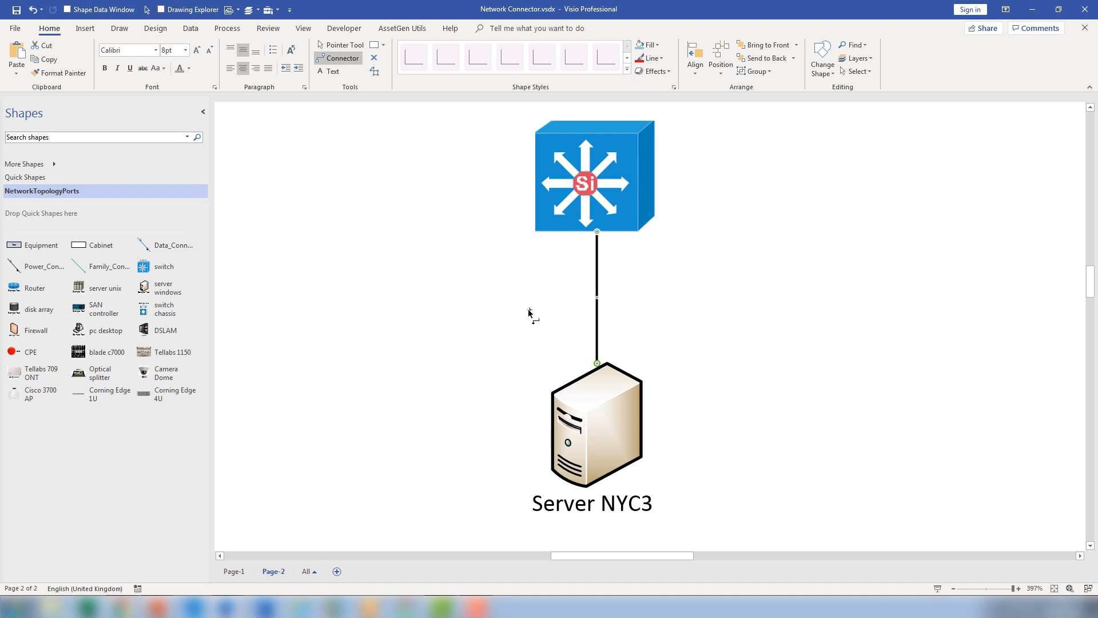
pyautogui.write('Fe')
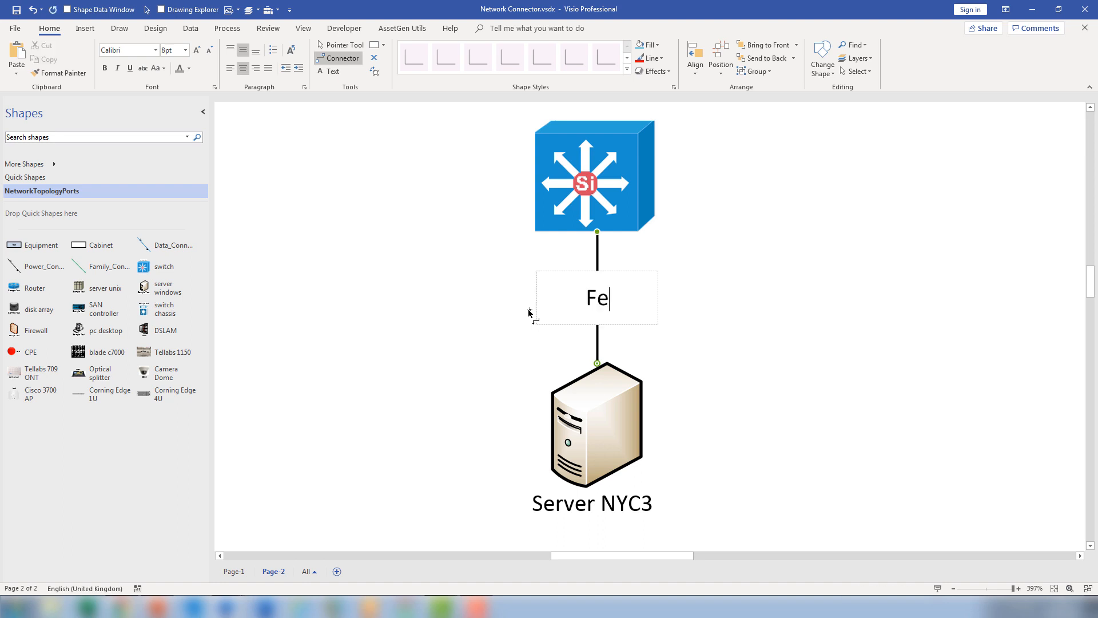
pyautogui.write('0/4')
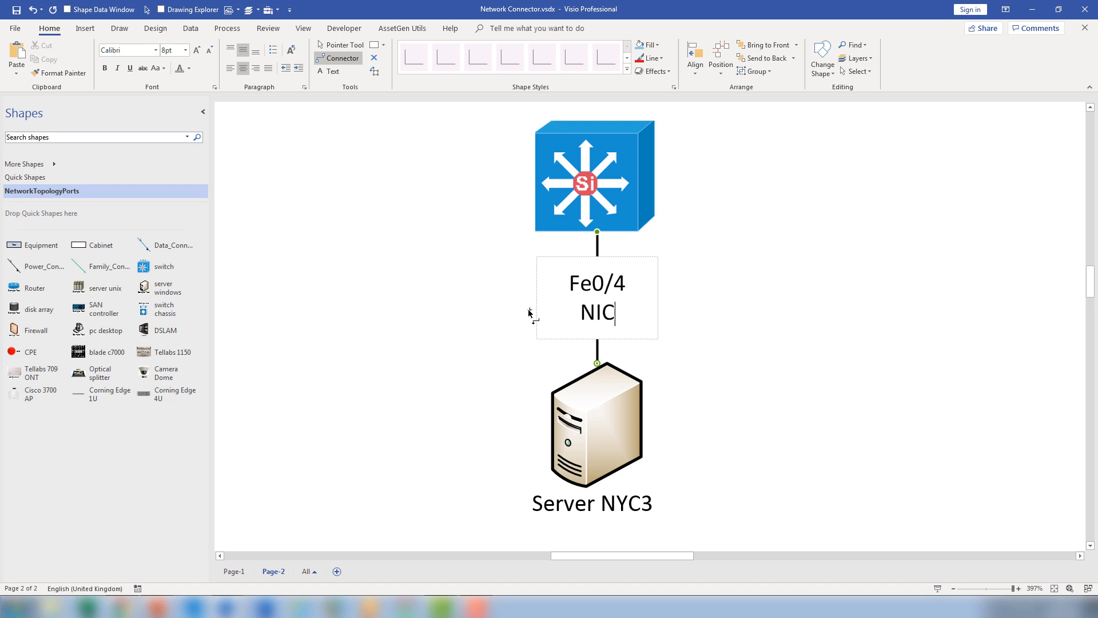
pyautogui.write('A')
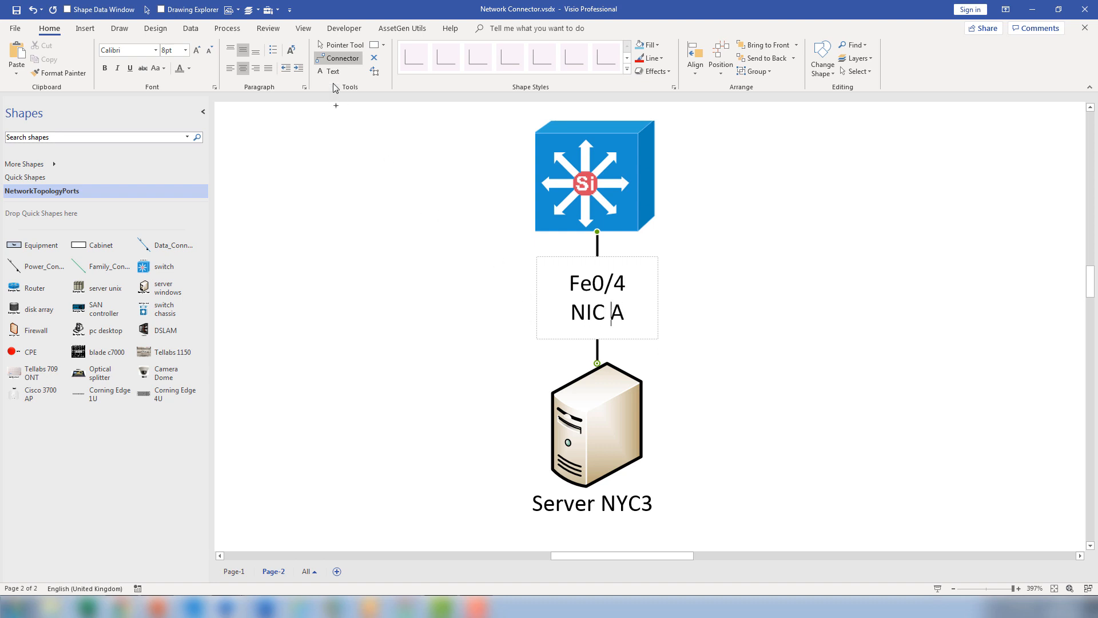
pyautogui.click(345, 44)
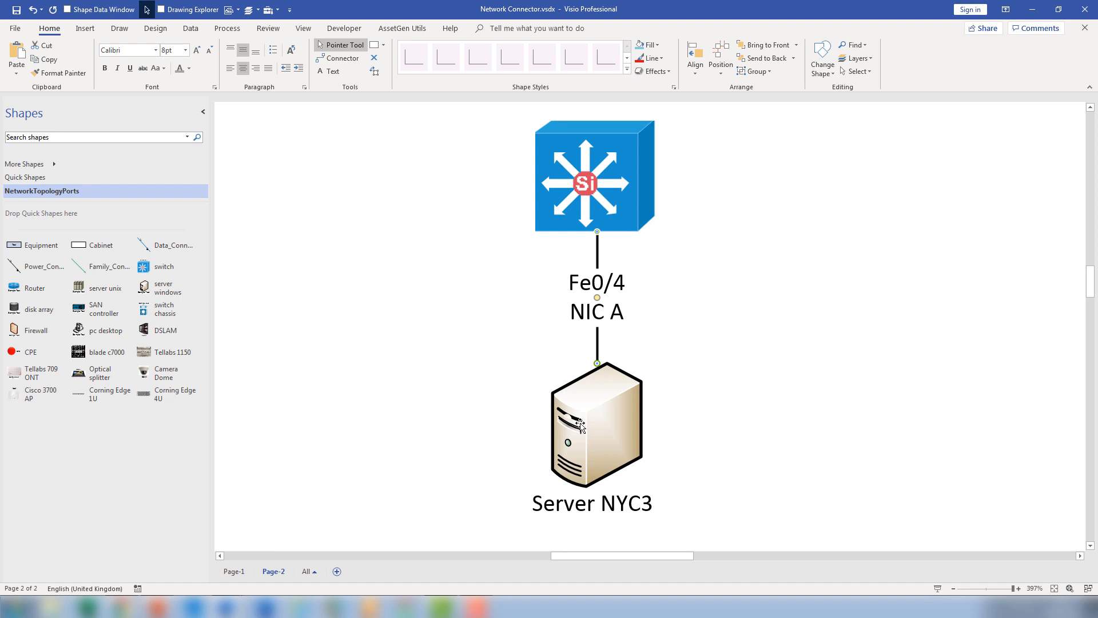
# Move the switch to test that the labelled connector stays attached to Server NYC3
pyautogui.moveTo(595, 427); pyautogui.dragTo(805, 179)
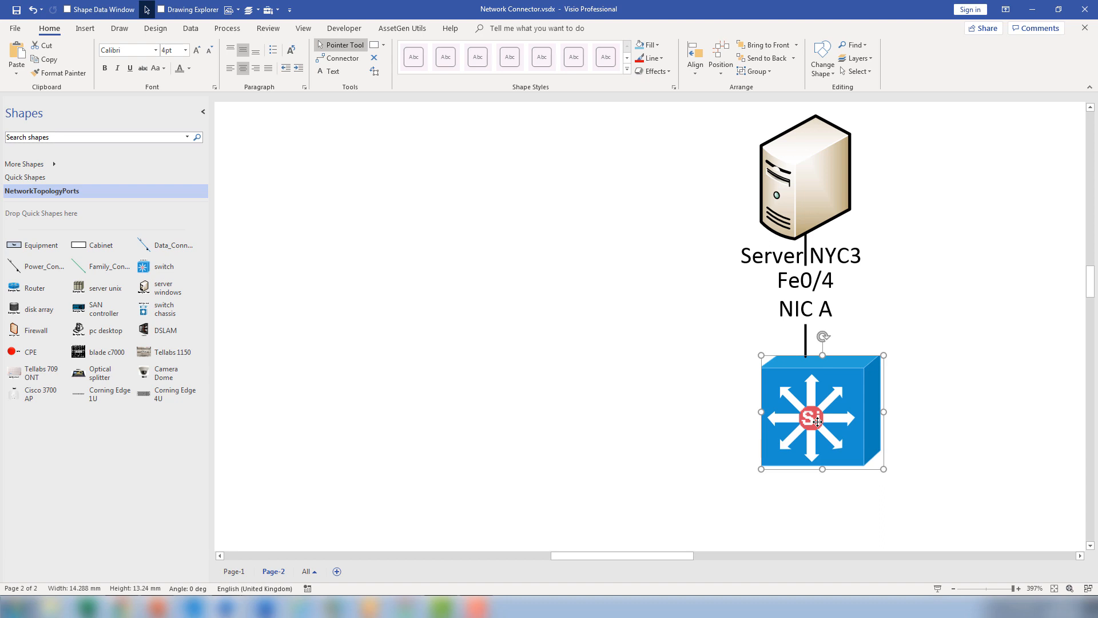
pyautogui.moveTo(838, 431)
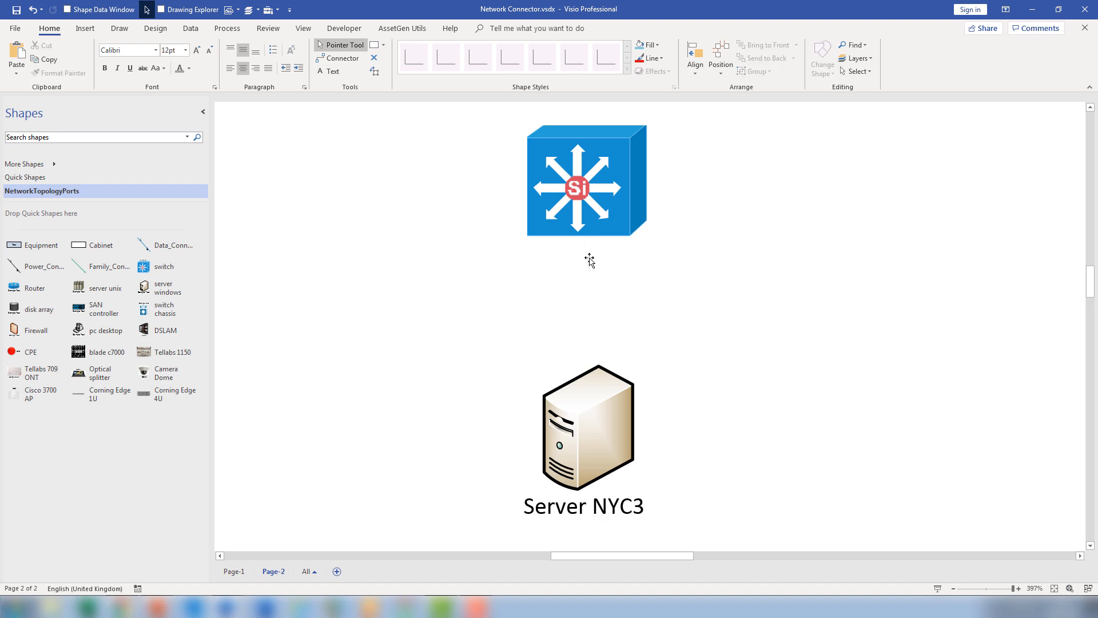
pyautogui.moveTo(701, 280)
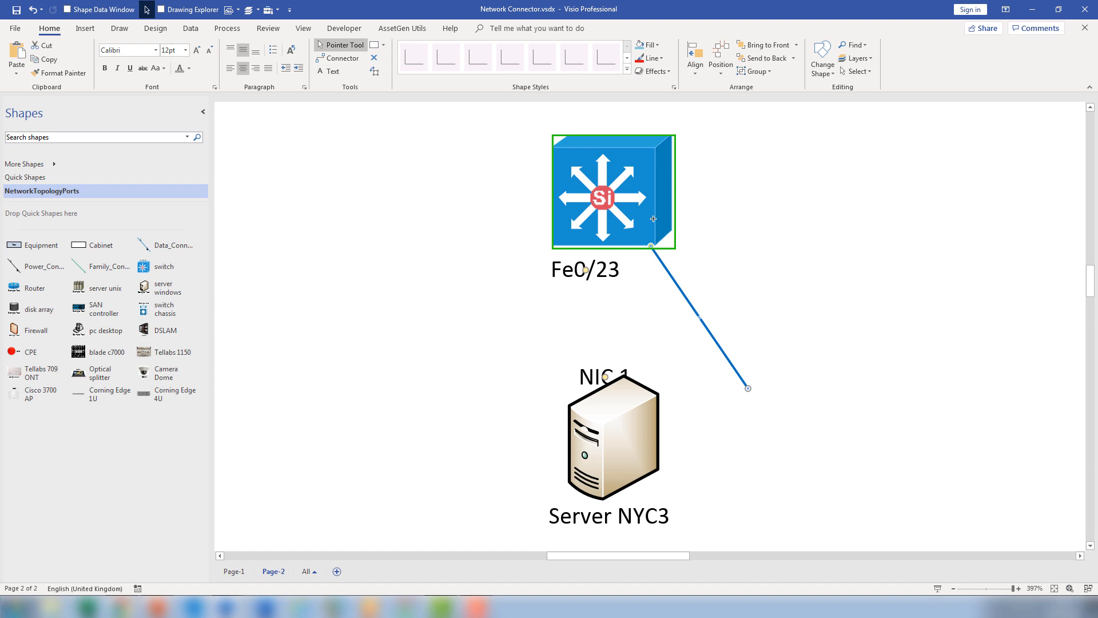
# Glue the data connector's loose end to Server NYC3 so it shows Fe0/23 and NIC 1
pyautogui.moveTo(748, 387); pyautogui.dragTo(613, 380)
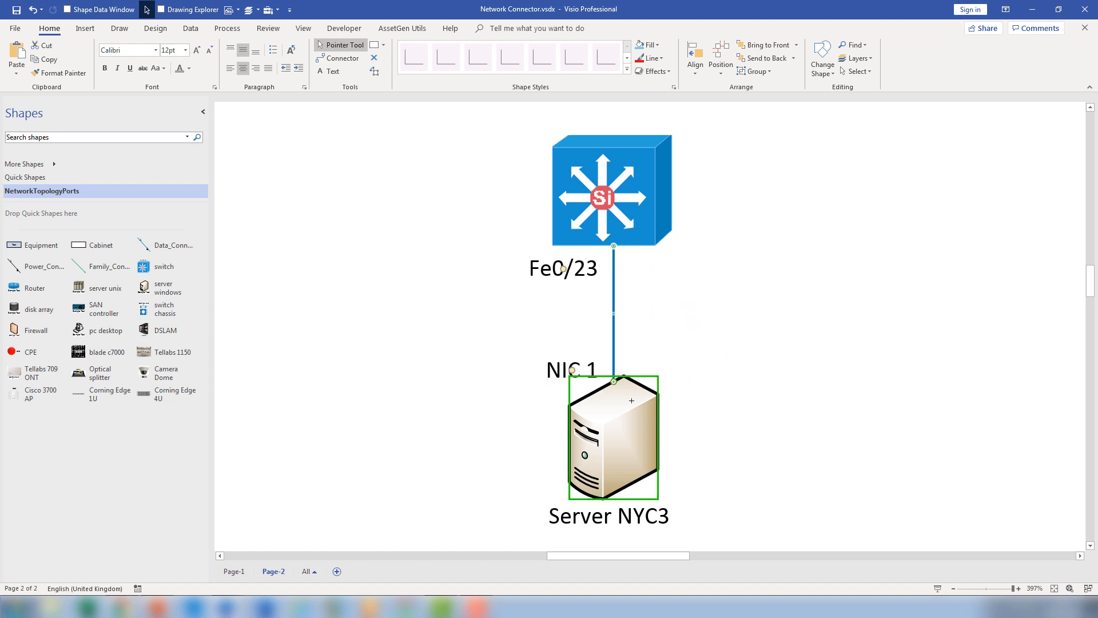
pyautogui.click(676, 326)
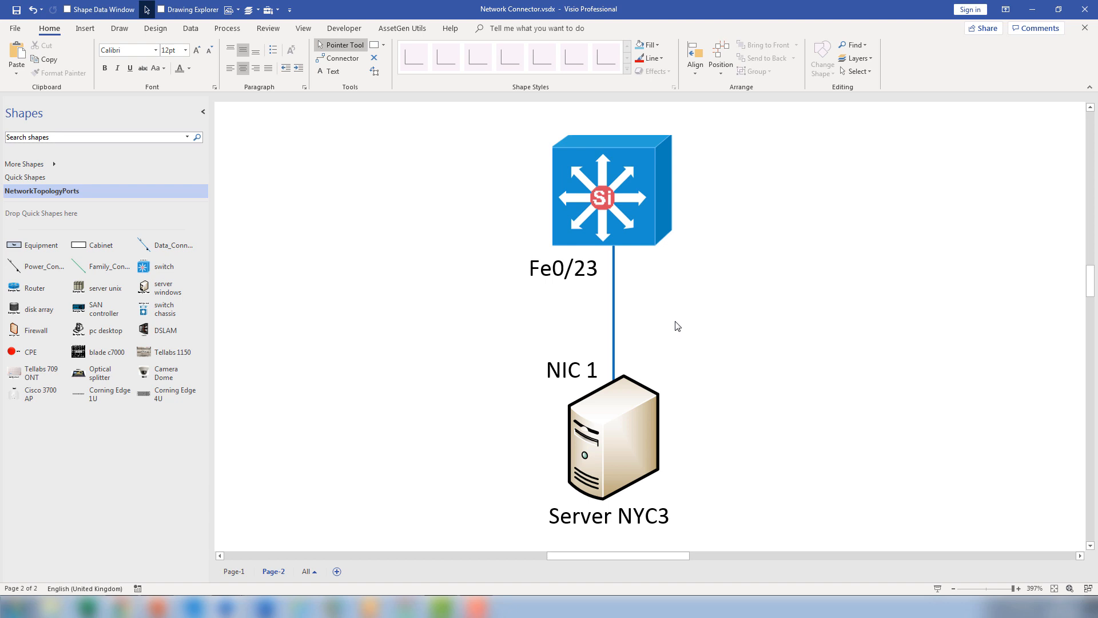
pyautogui.moveTo(617, 305)
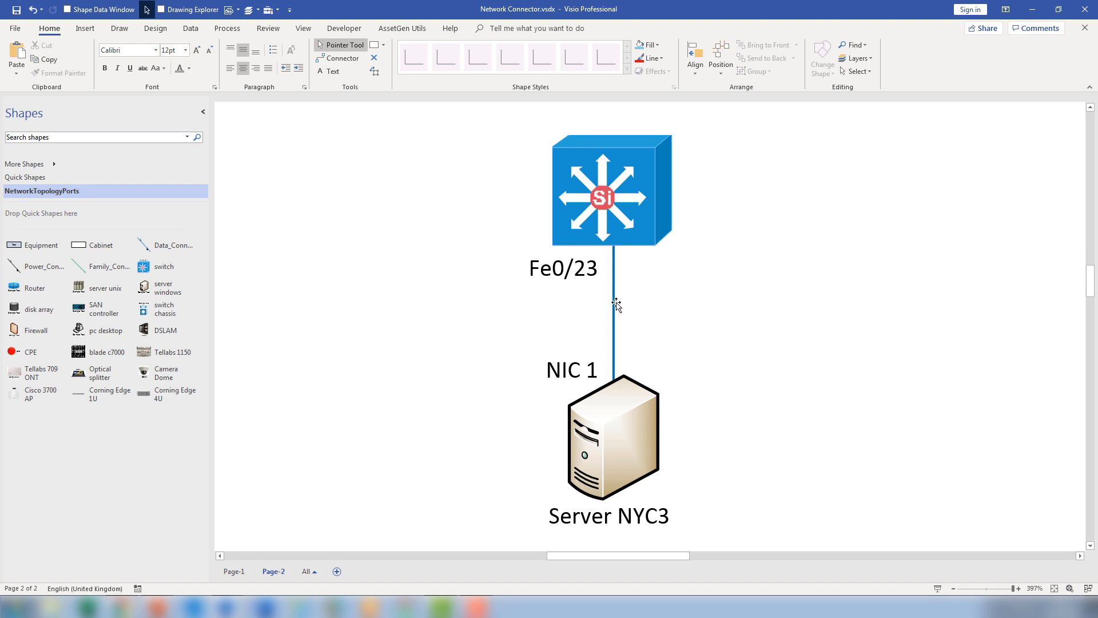
pyautogui.click(614, 305)
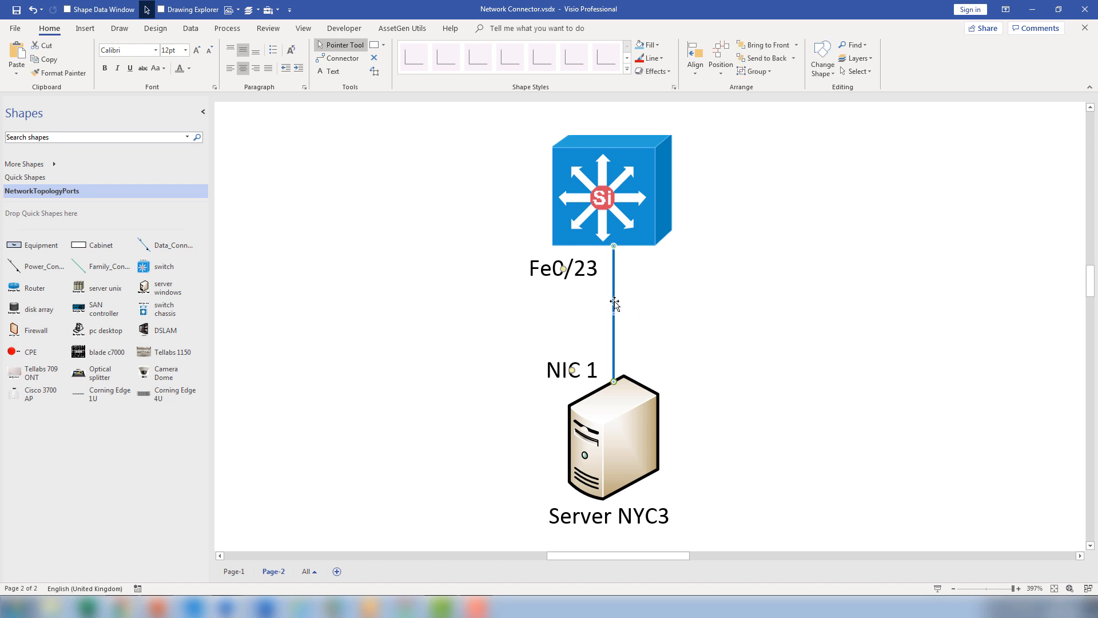
# Edit the connector's Shape Data so Port_A Port Name reads Fe0/24
pyautogui.rightClick(614, 303)
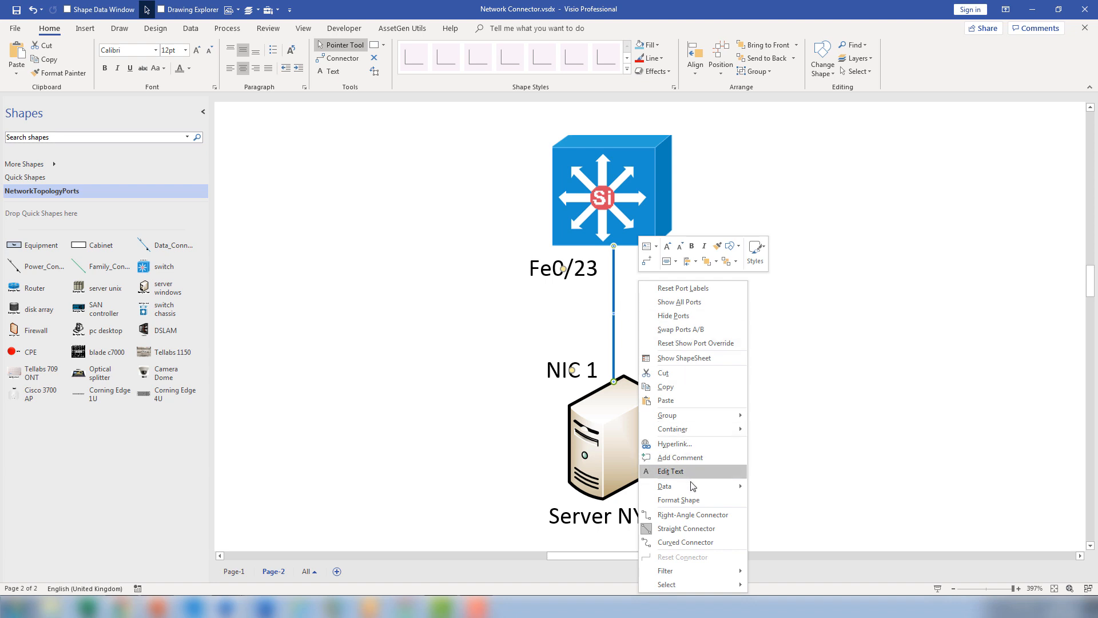
pyautogui.click(665, 485)
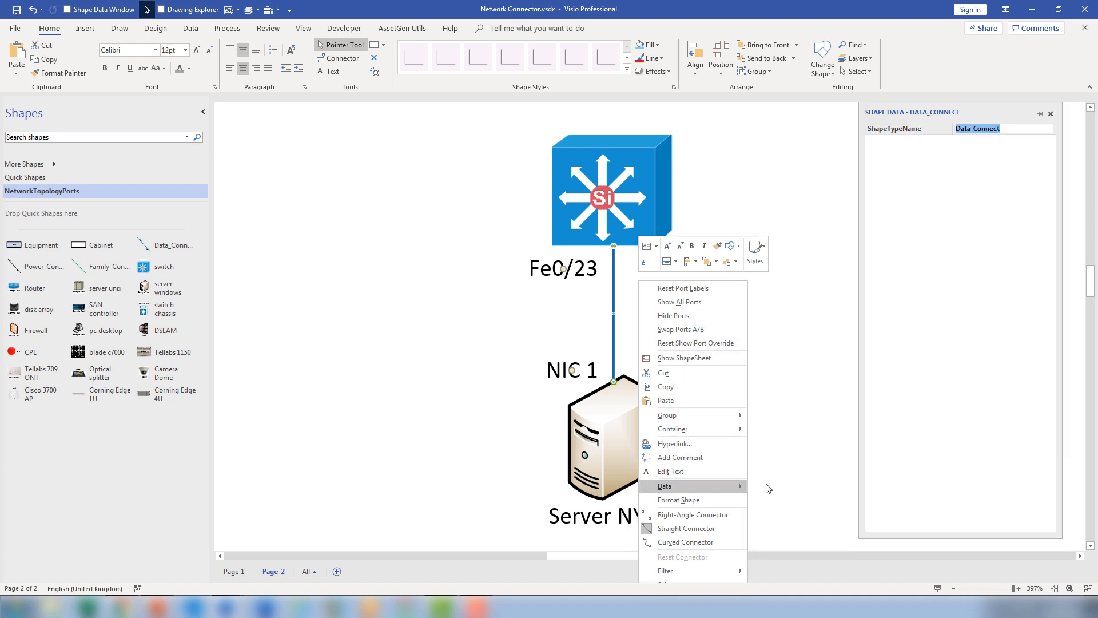
pyautogui.click(663, 485)
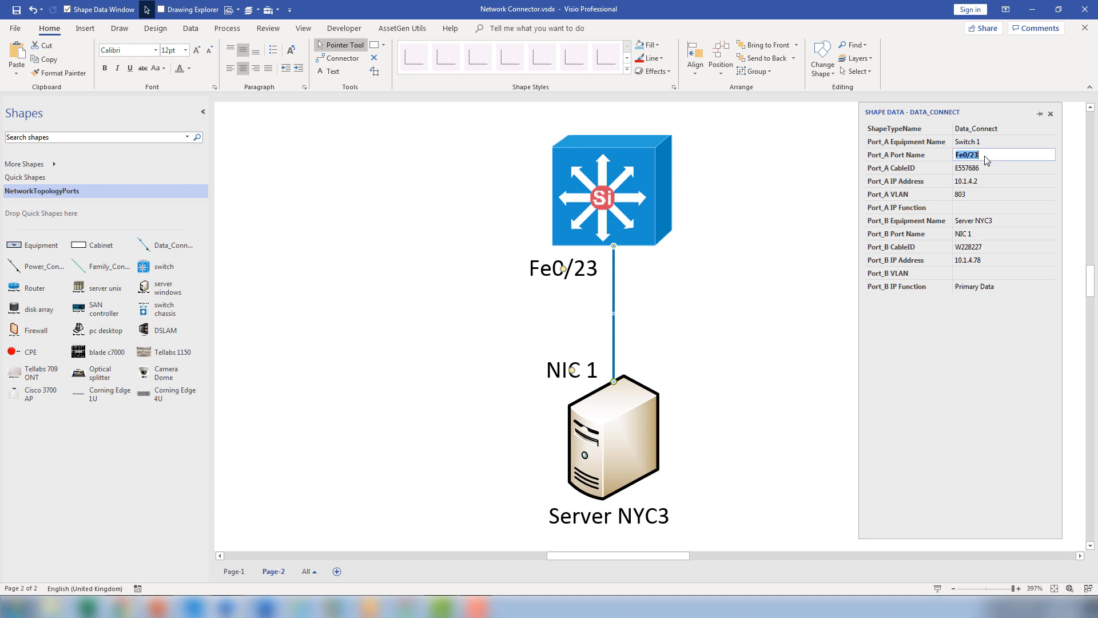
pyautogui.press('Backspace')
pyautogui.write('4')
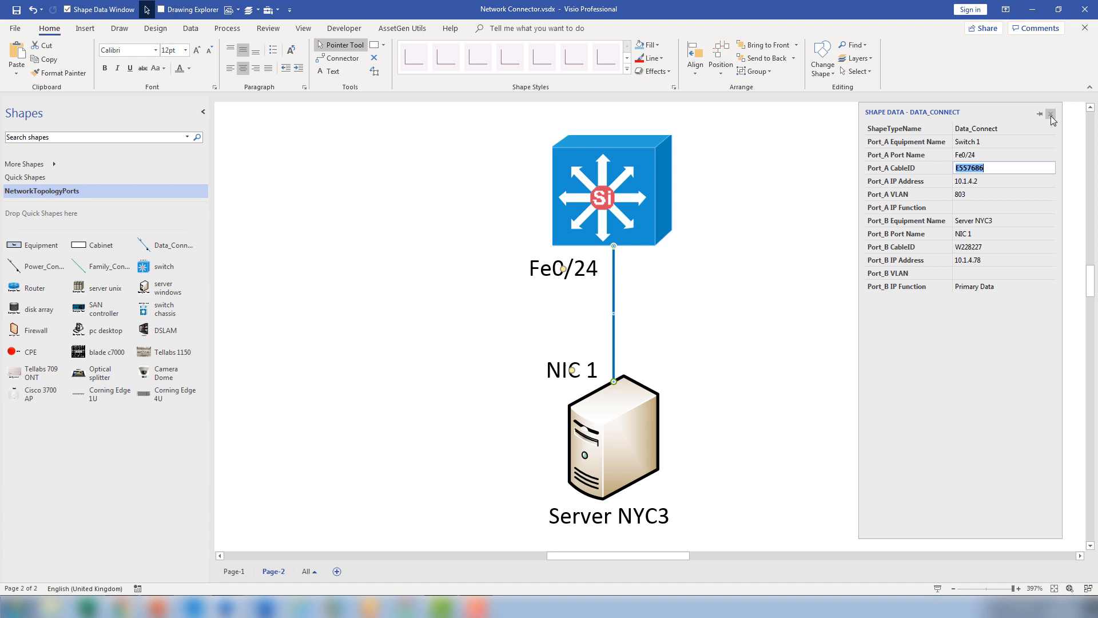
pyautogui.moveTo(1052, 117)
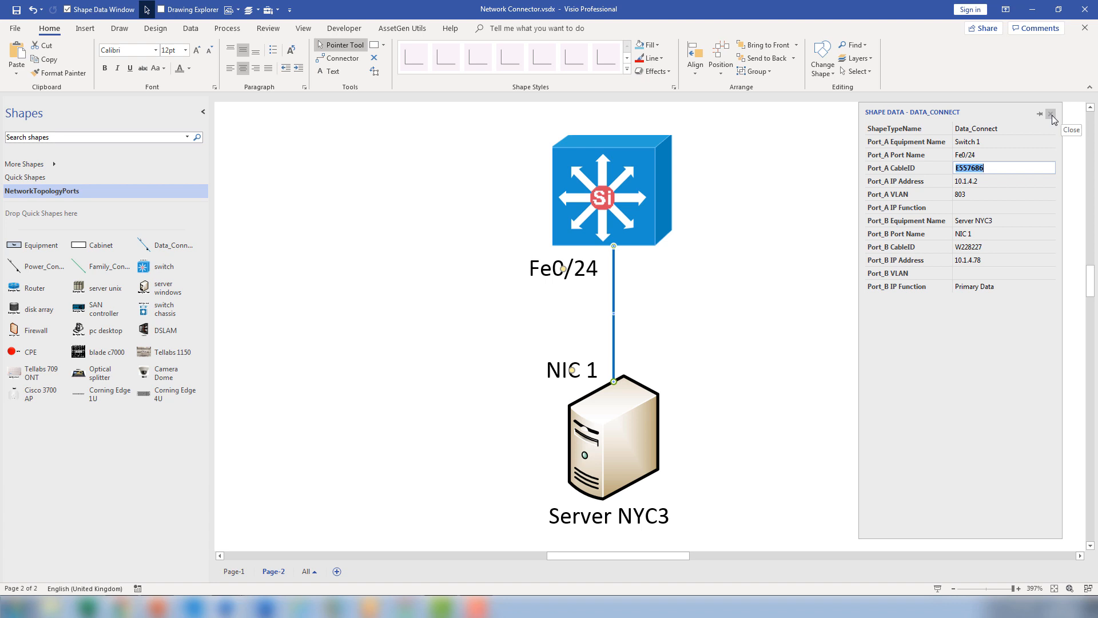
pyautogui.click(1050, 114)
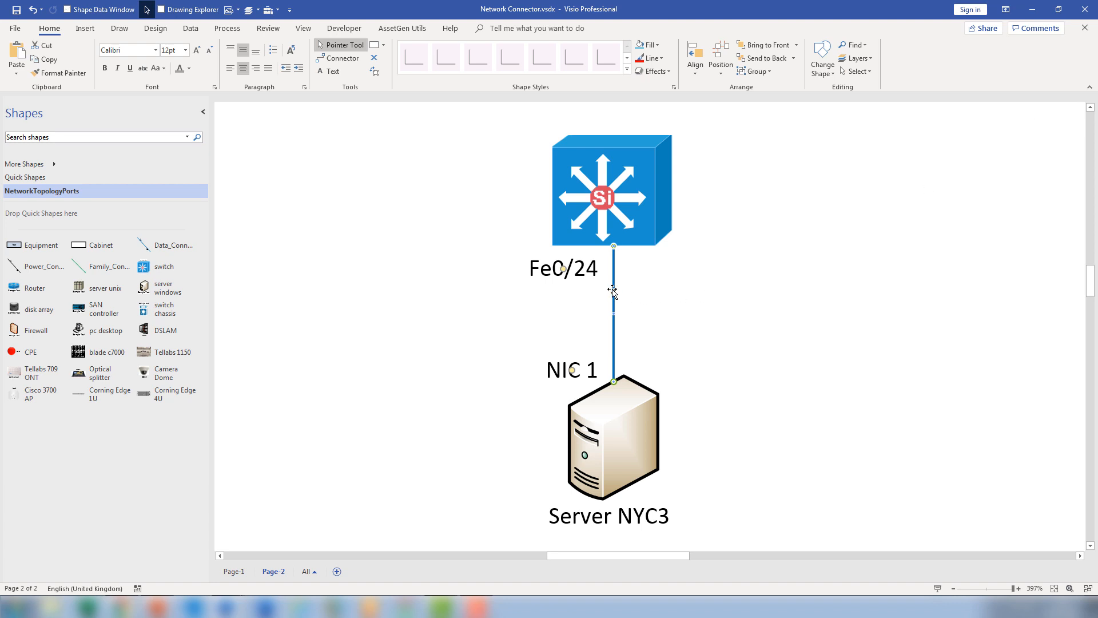
pyautogui.rightClick(612, 291)
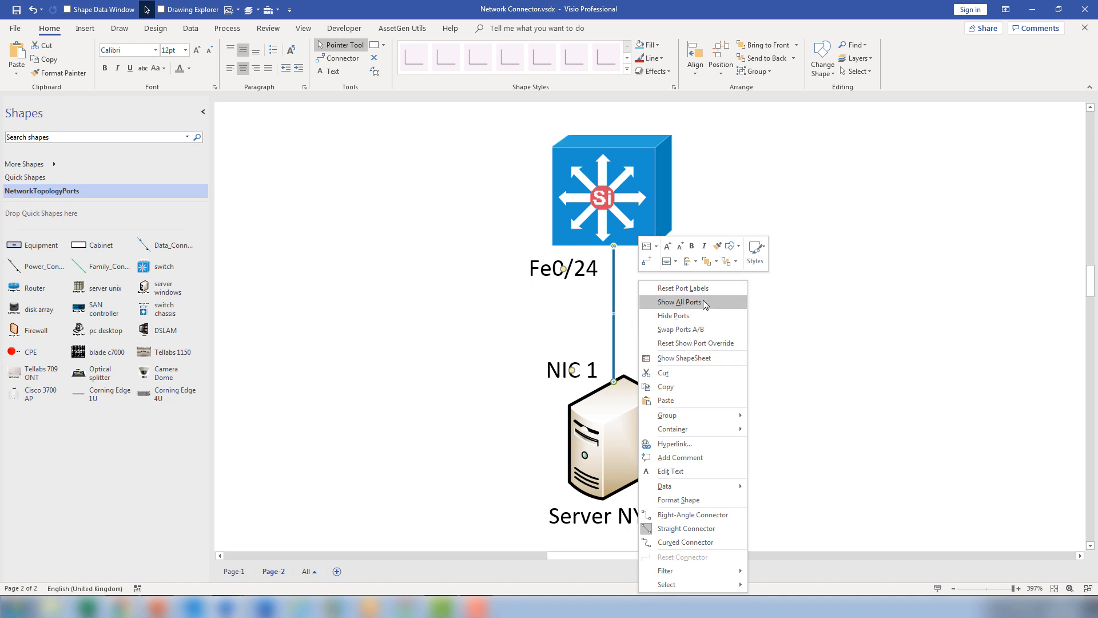
pyautogui.moveTo(693, 343)
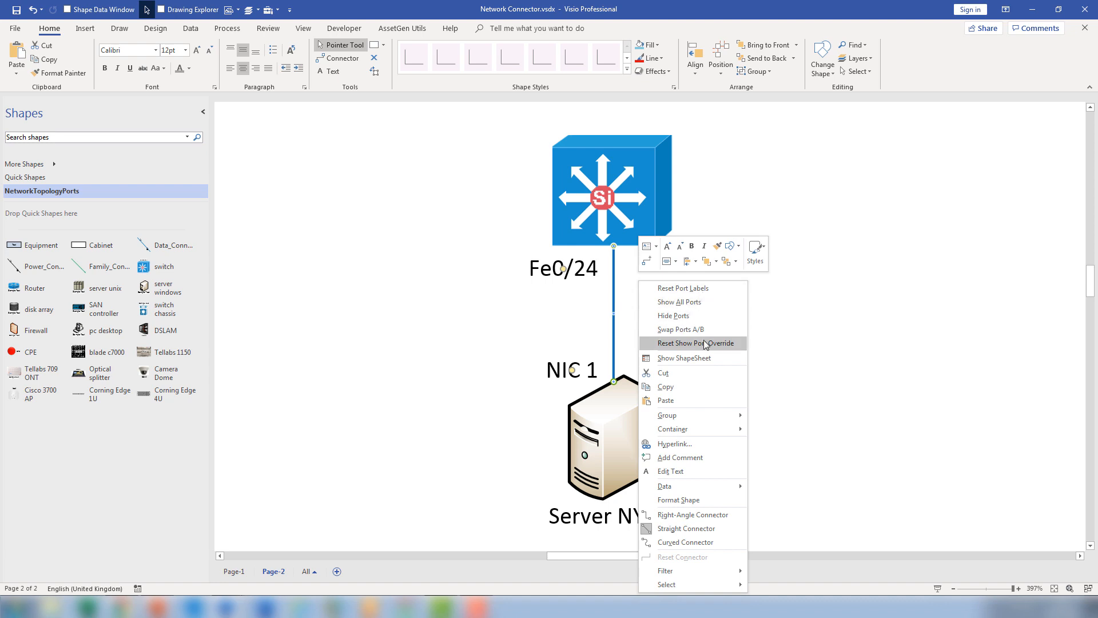
pyautogui.moveTo(693, 316)
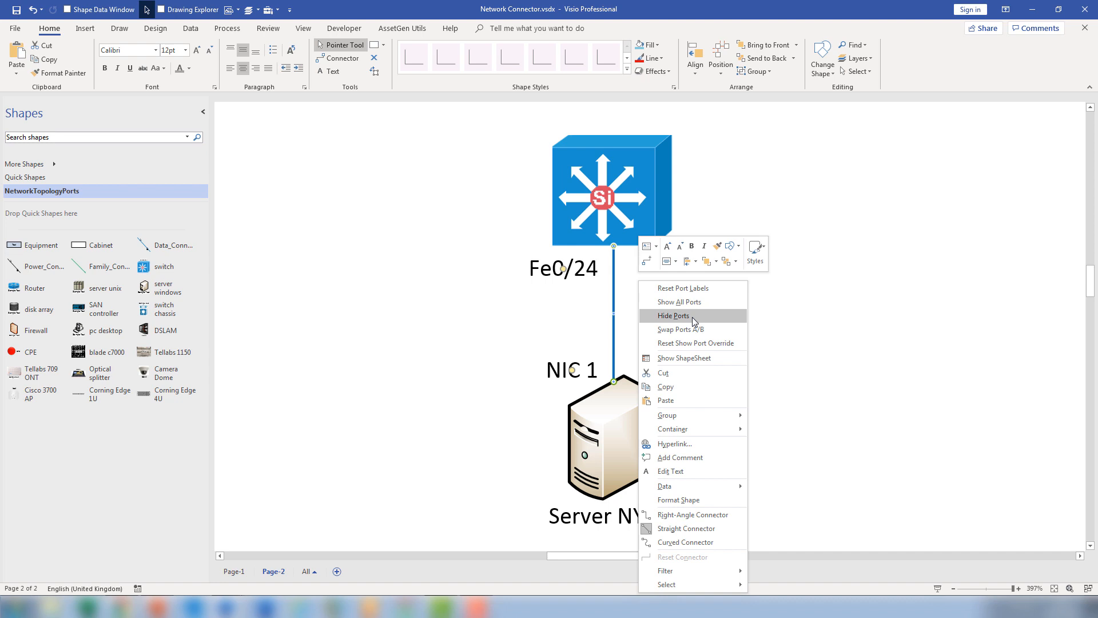
pyautogui.click(673, 315)
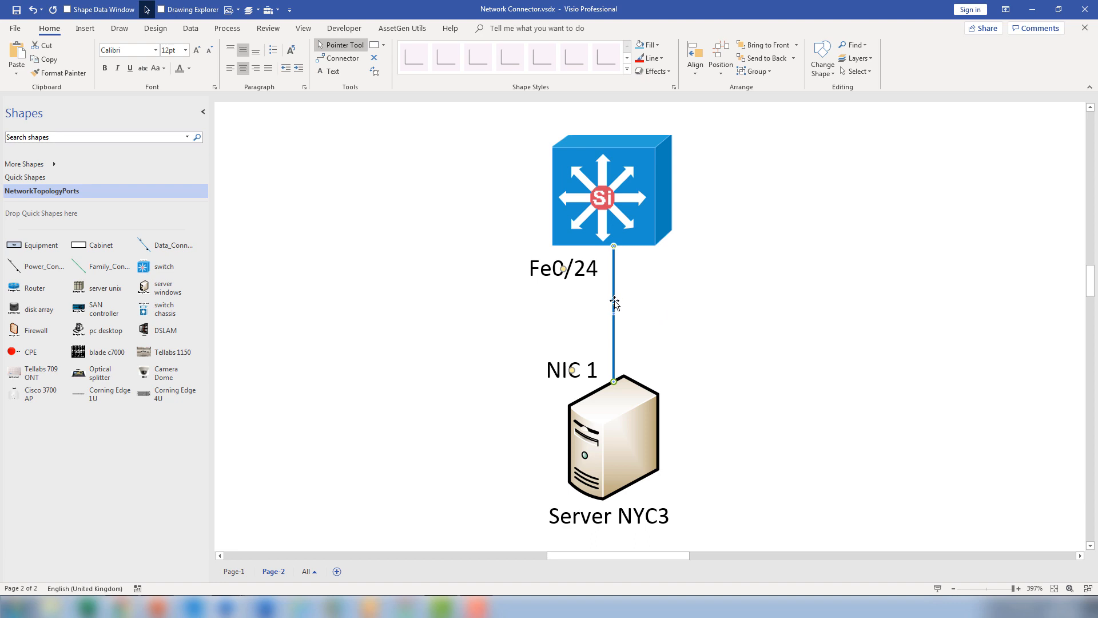
pyautogui.rightClick(614, 302)
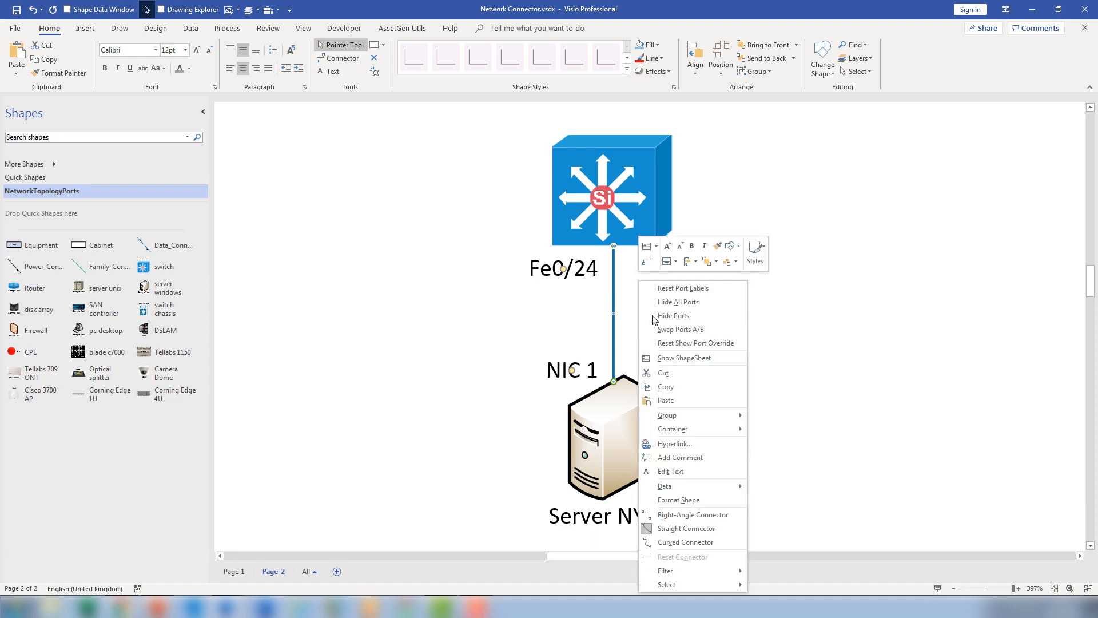
pyautogui.click(679, 329)
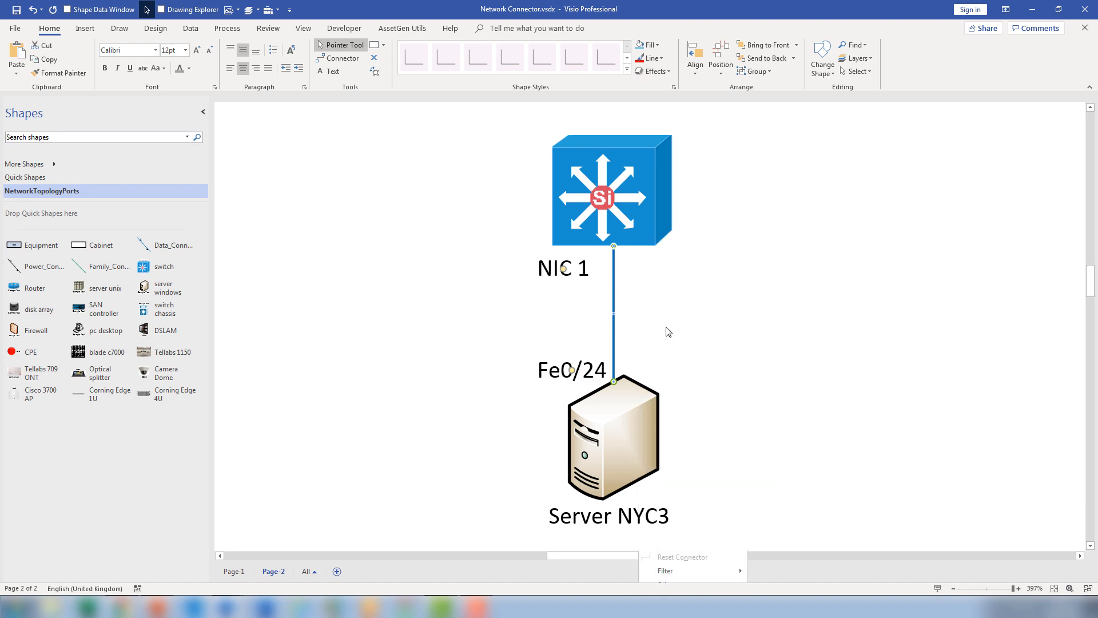
pyautogui.click(776, 336)
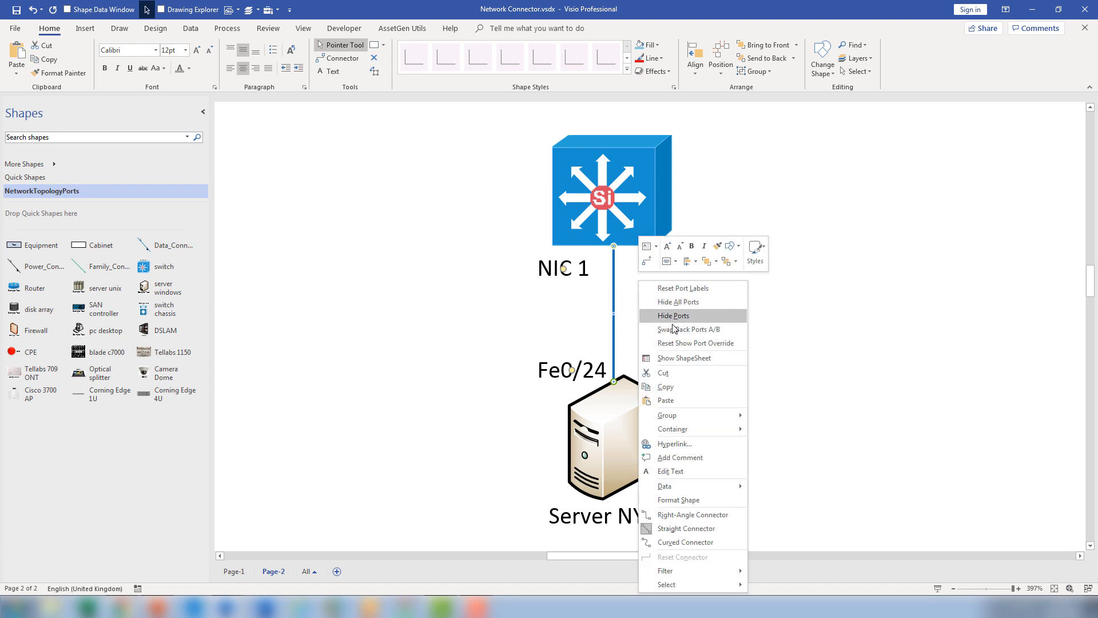
pyautogui.click(673, 316)
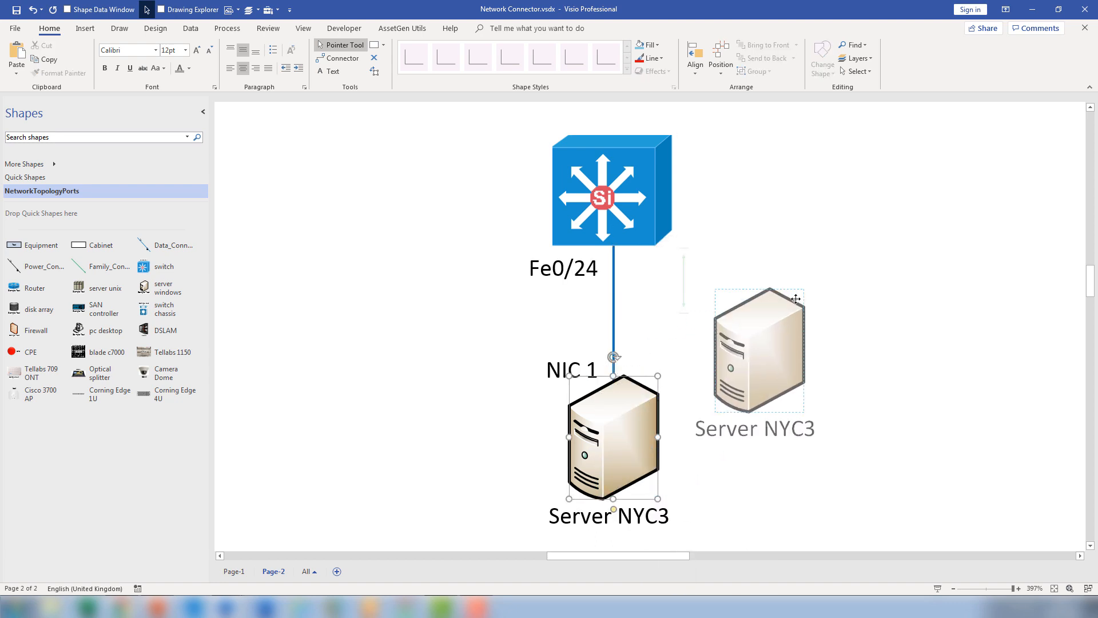
# Move Server NYC3 up and place the switch directly beneath it, connector following
pyautogui.moveTo(760, 350); pyautogui.dragTo(848, 195)
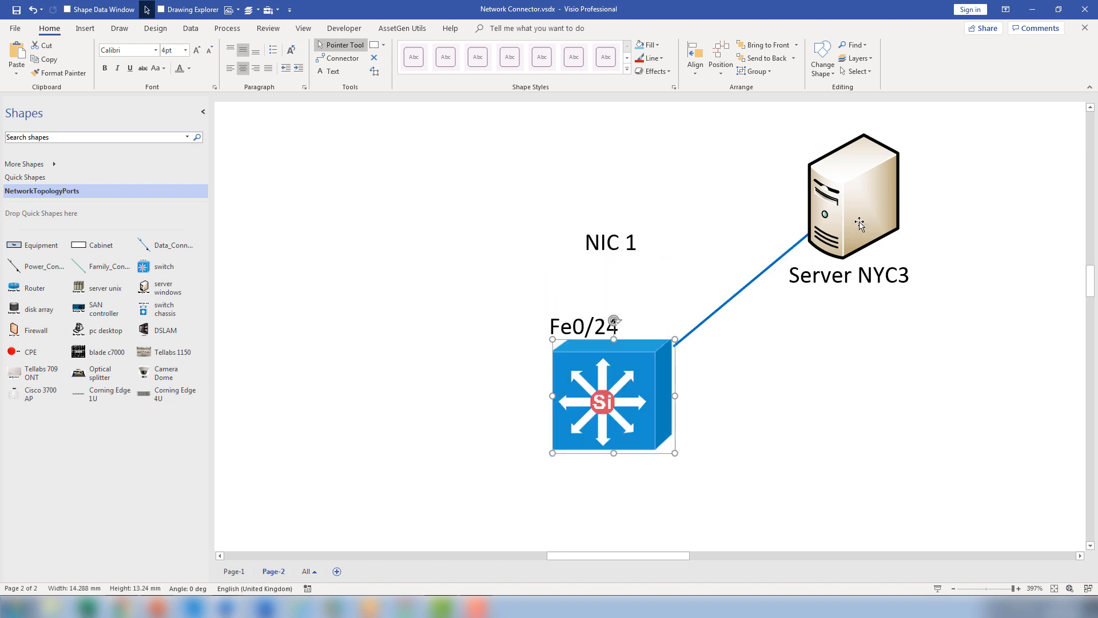
pyautogui.moveTo(613, 396); pyautogui.dragTo(646, 448)
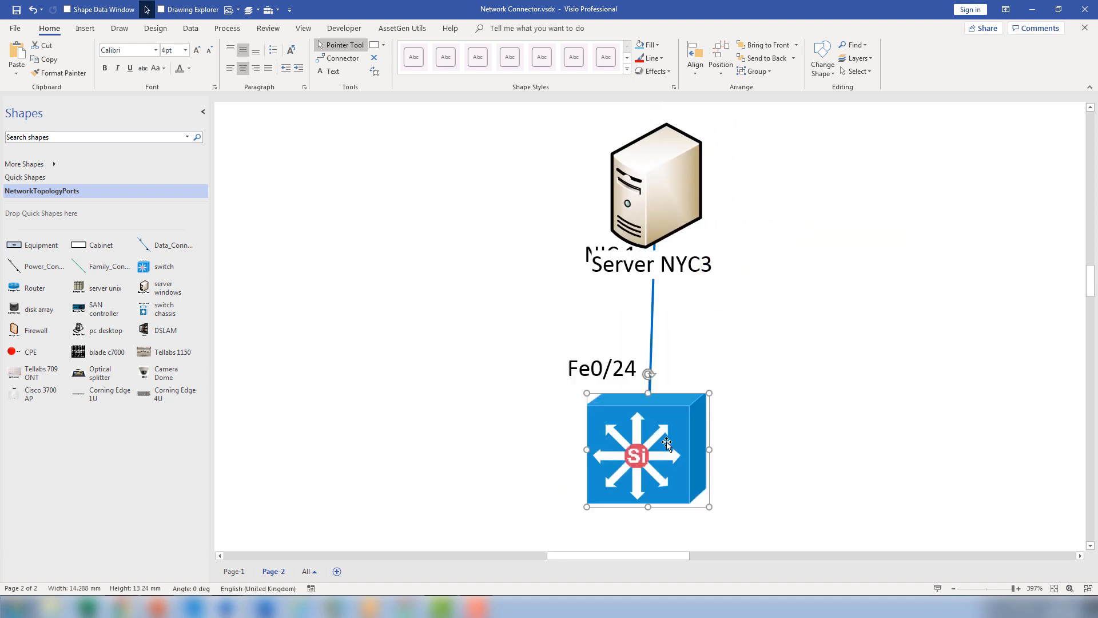
pyautogui.moveTo(749, 398)
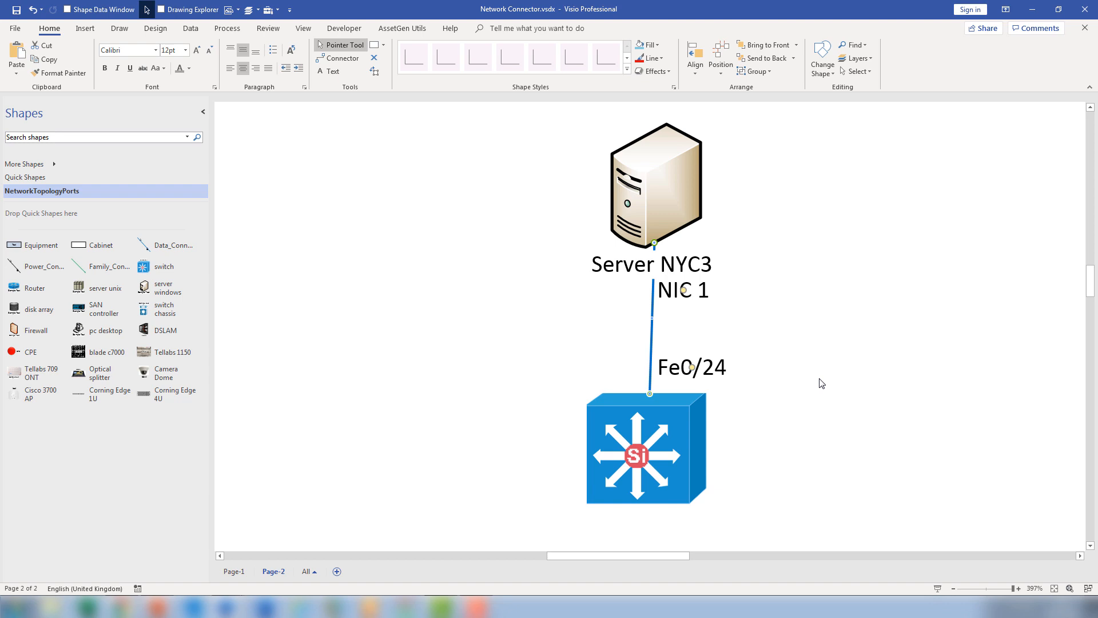
pyautogui.moveTo(511, 333)
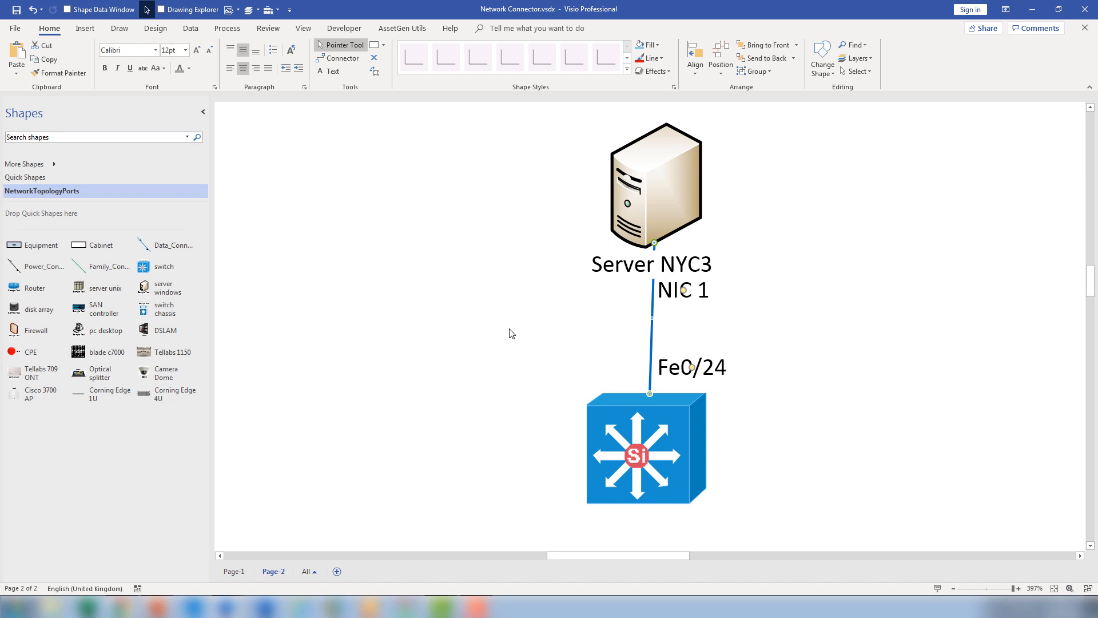
pyautogui.moveTo(292, 534)
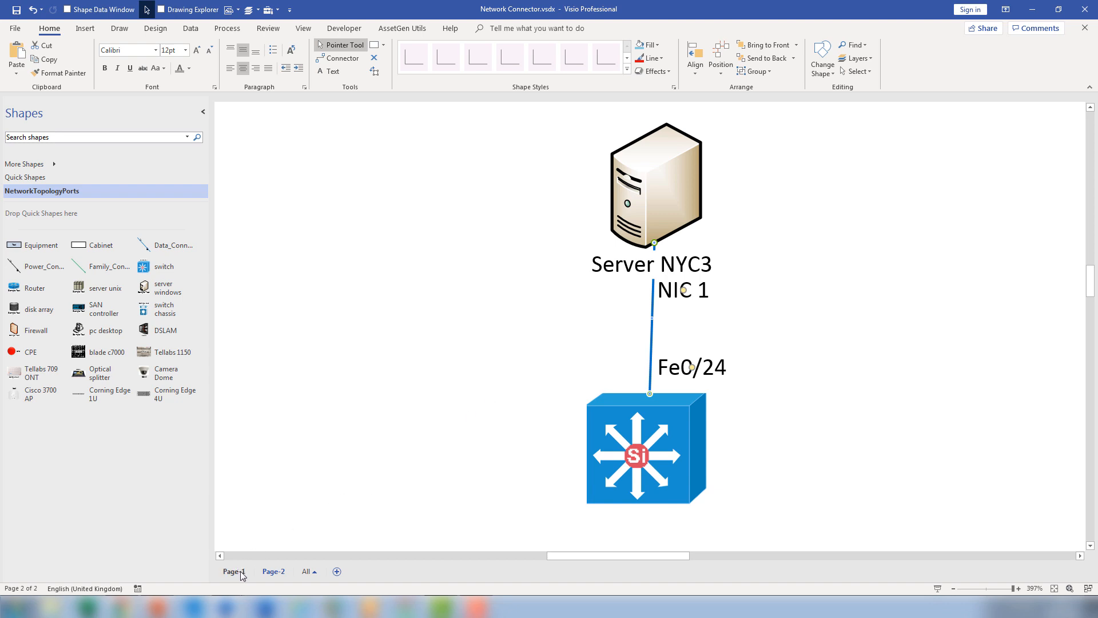
# Switch to the Switch 1 page and go to the Data features for importing connections
pyautogui.click(233, 571)
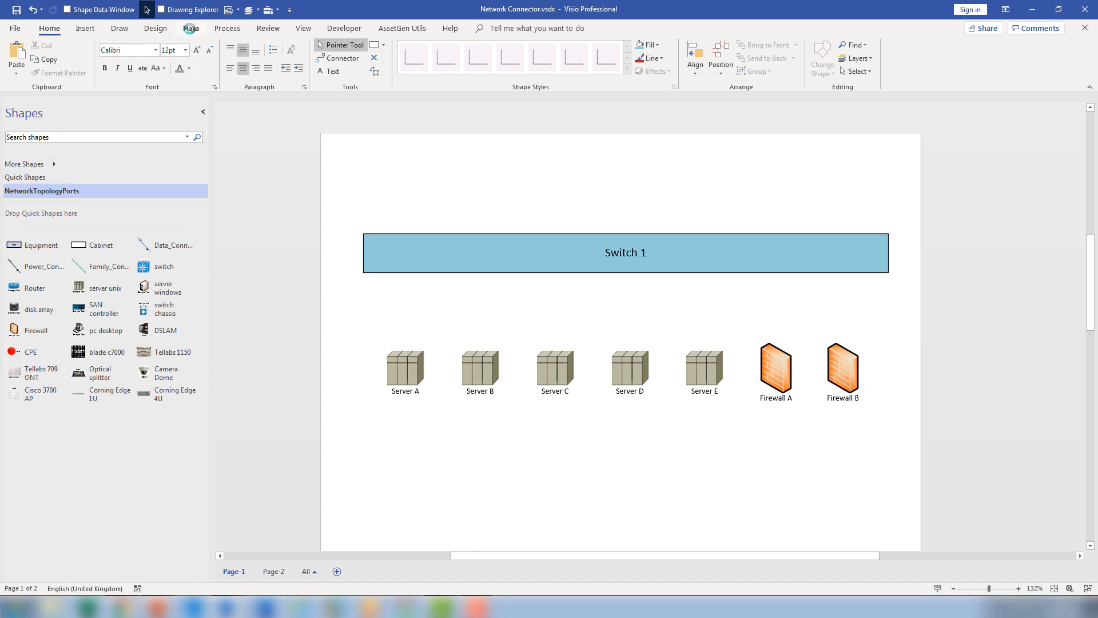
pyautogui.click(191, 28)
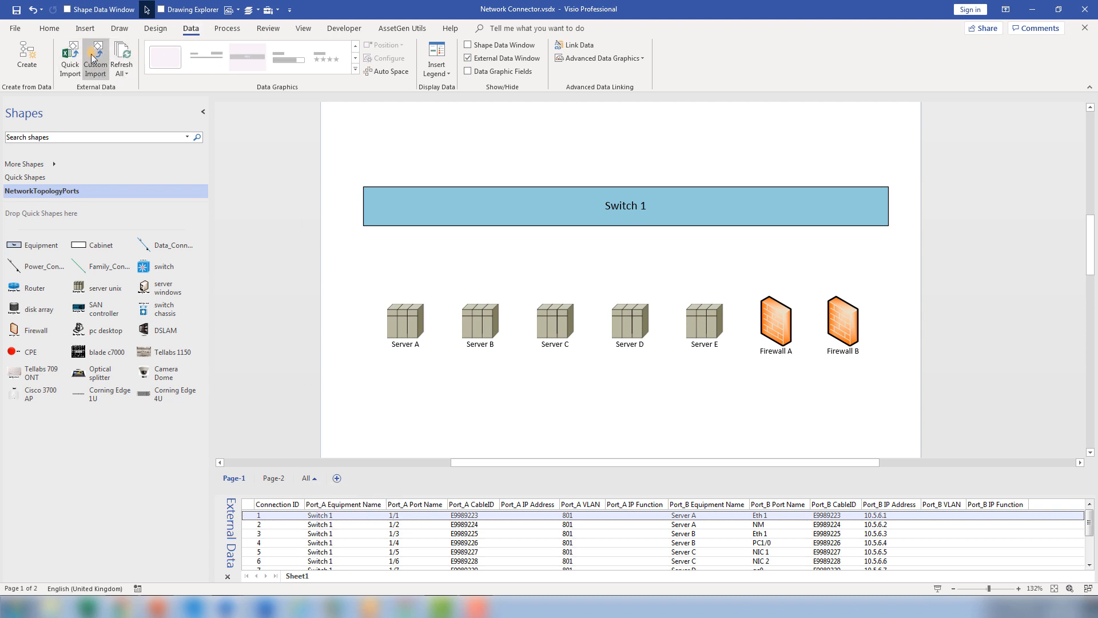
pyautogui.moveTo(222, 277)
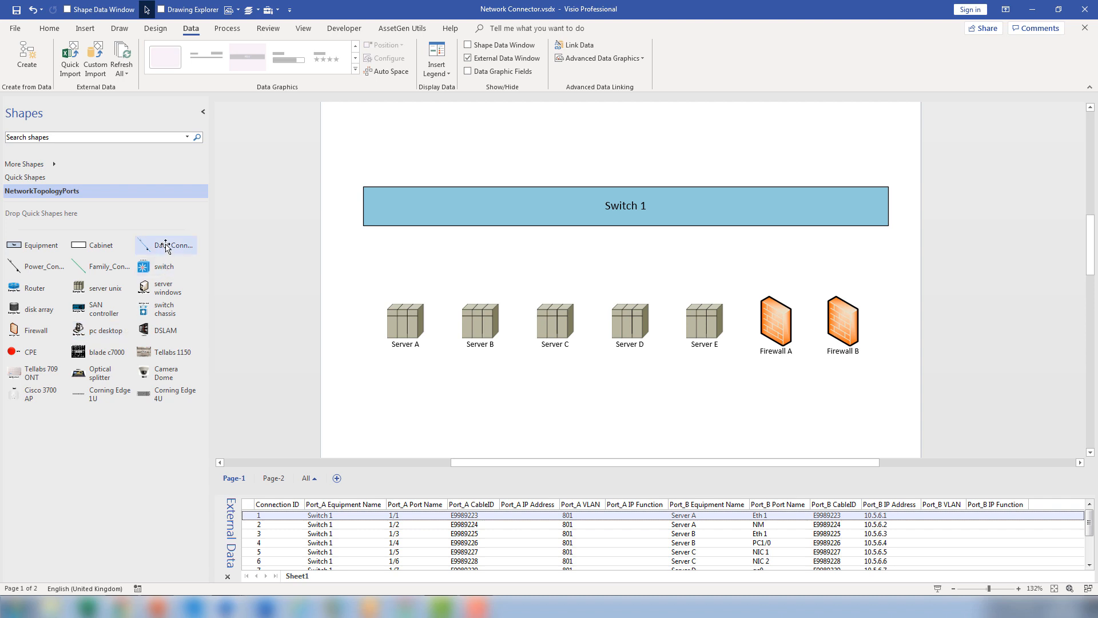
# Place data connectors for rows 1 and 2 and glue their ends to Switch 1 and Server A
pyautogui.moveTo(166, 245); pyautogui.dragTo(358, 360)
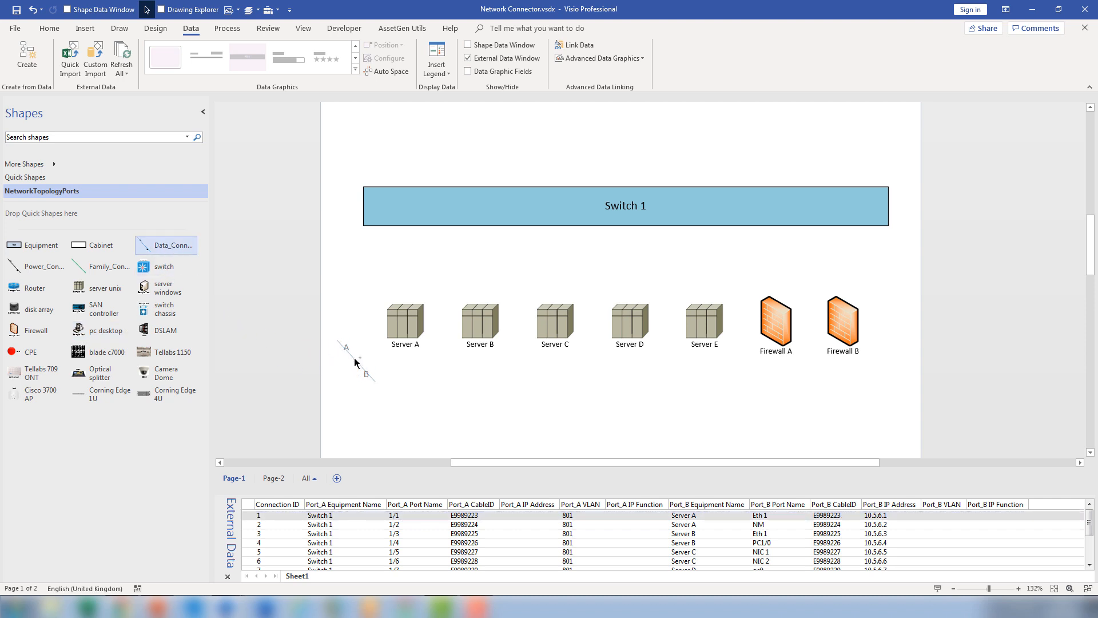
pyautogui.click(356, 360)
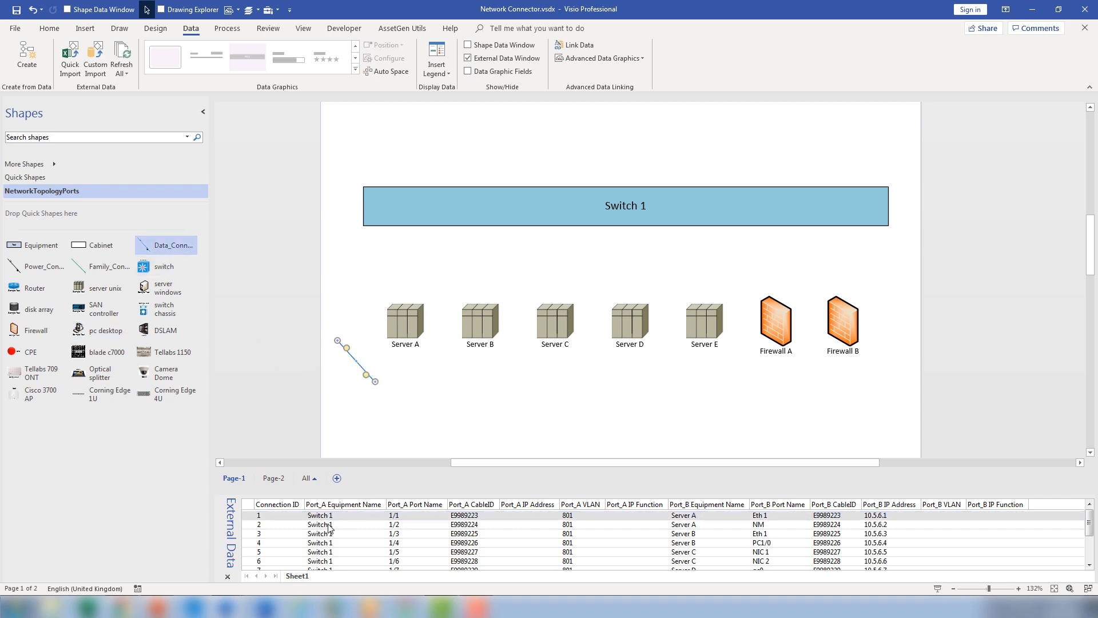
pyautogui.moveTo(341, 506)
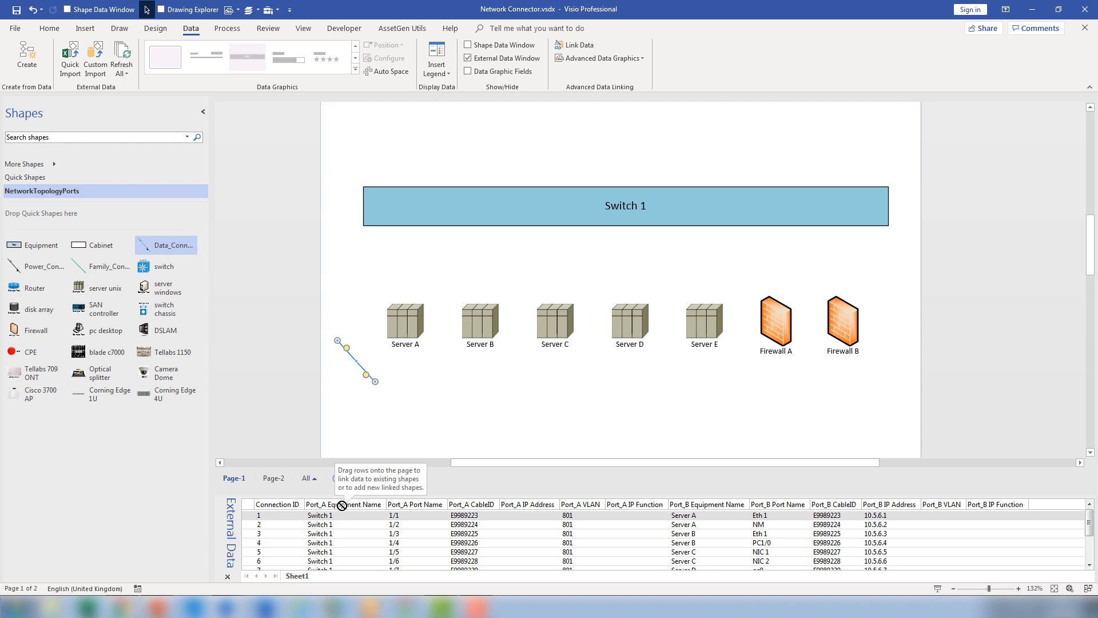
pyautogui.click(357, 357)
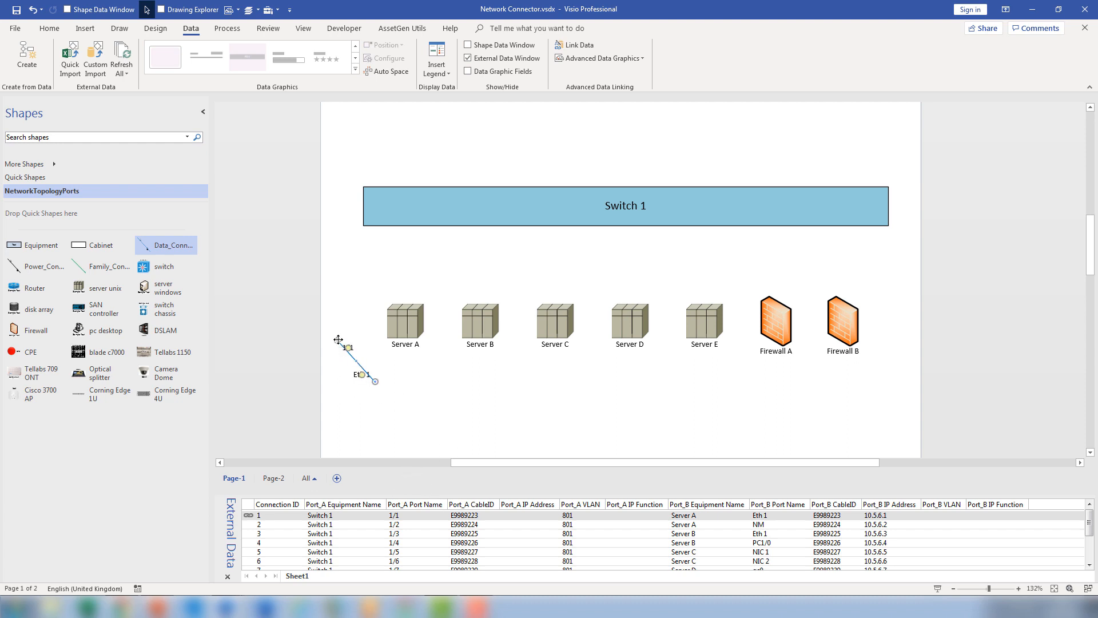
pyautogui.moveTo(362, 357); pyautogui.dragTo(598, 224)
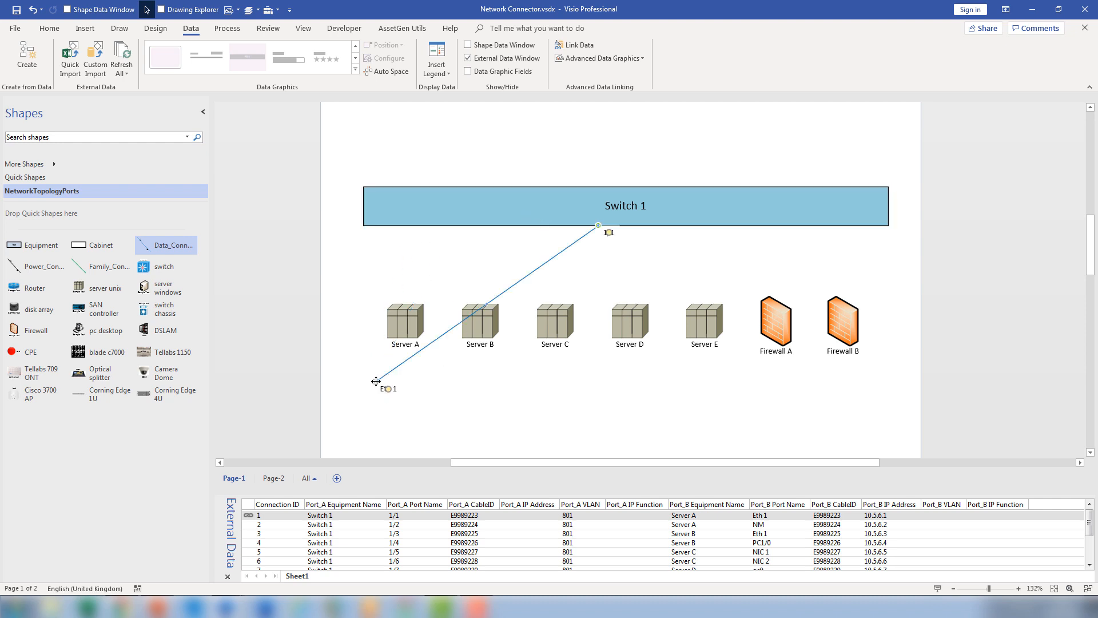
pyautogui.moveTo(379, 382); pyautogui.dragTo(405, 323)
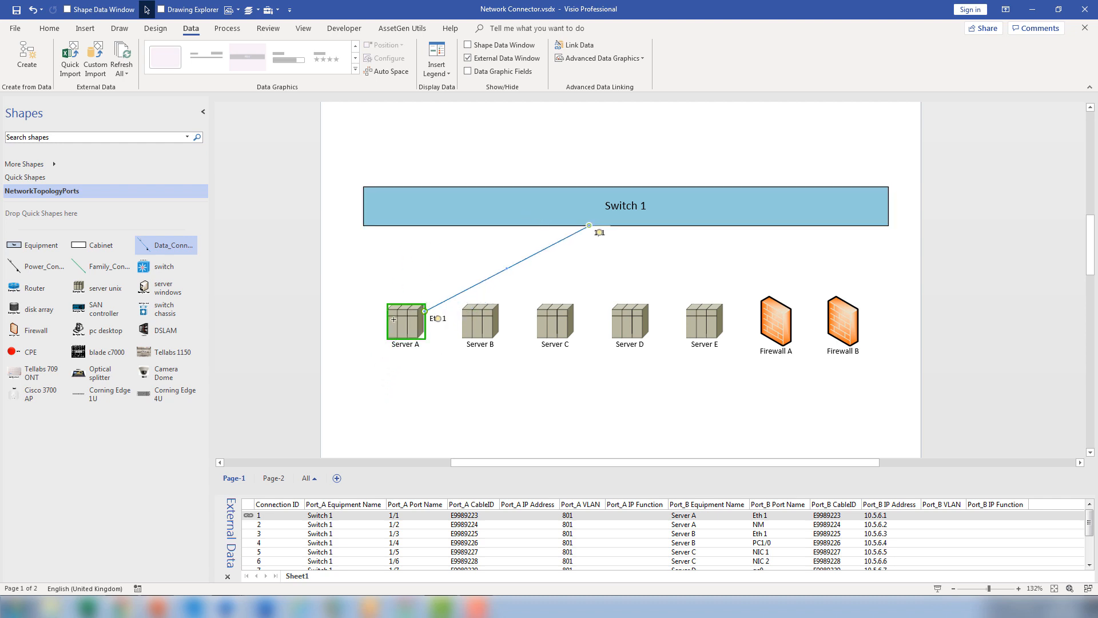
pyautogui.click(431, 432)
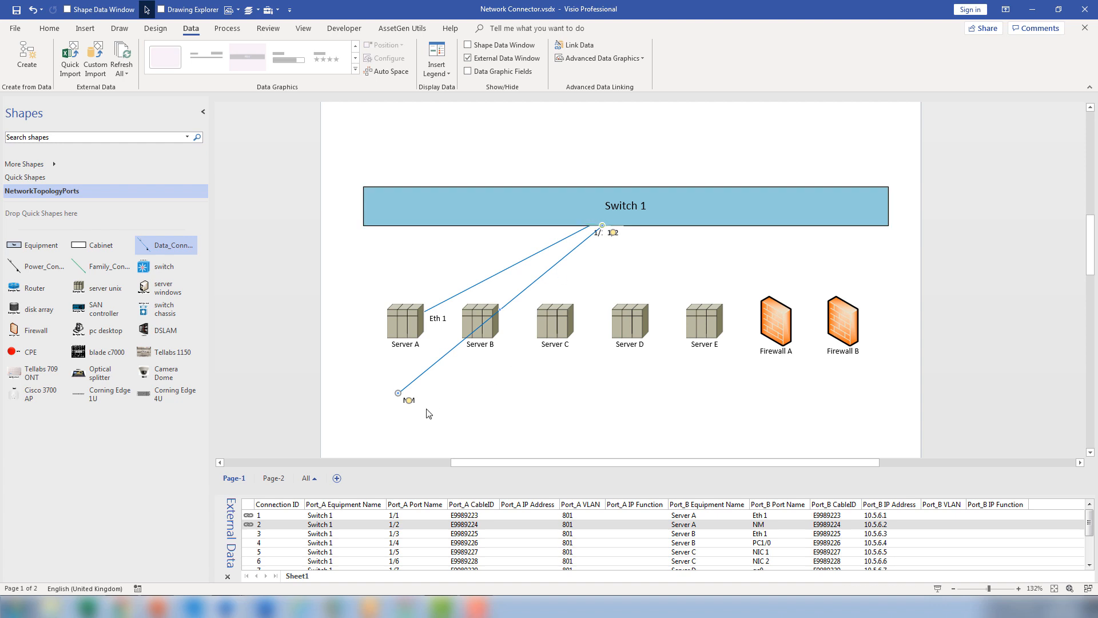
pyautogui.moveTo(410, 400); pyautogui.dragTo(405, 323)
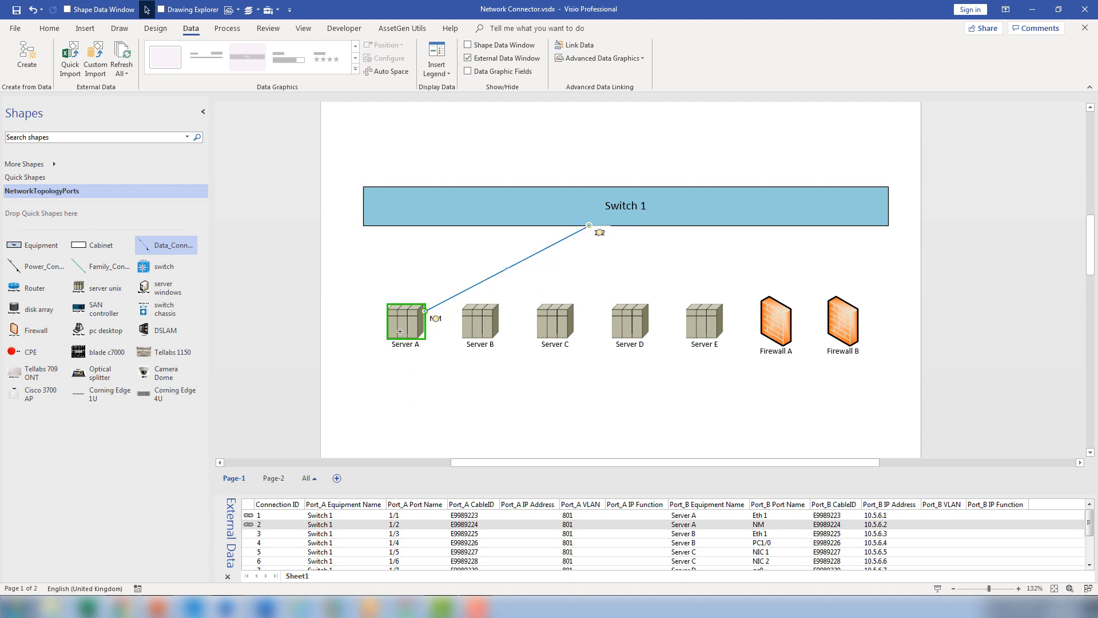
# Scroll to the remaining connection rows and place the Firewall B connector labelled 1/11 and Eth1/0
pyautogui.click(417, 402)
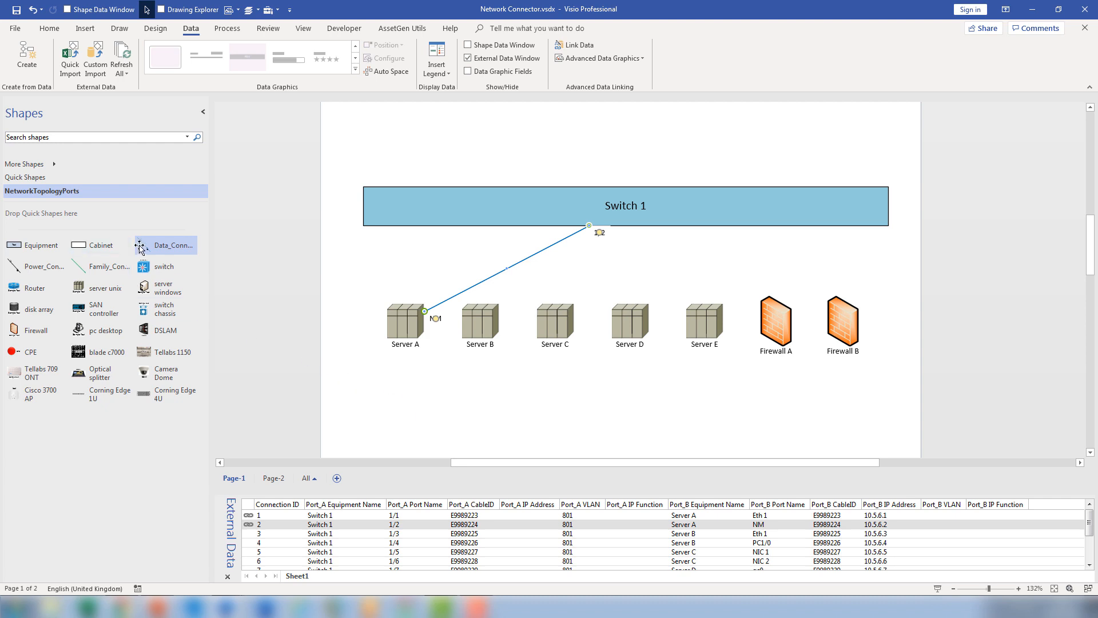
pyautogui.moveTo(166, 245)
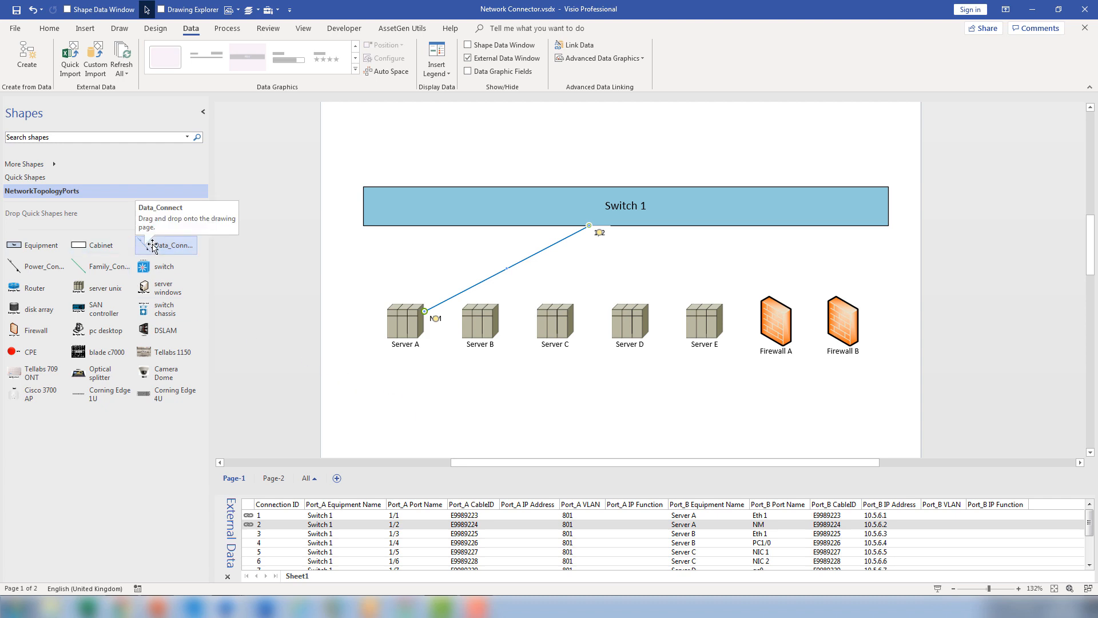
pyautogui.moveTo(325, 486)
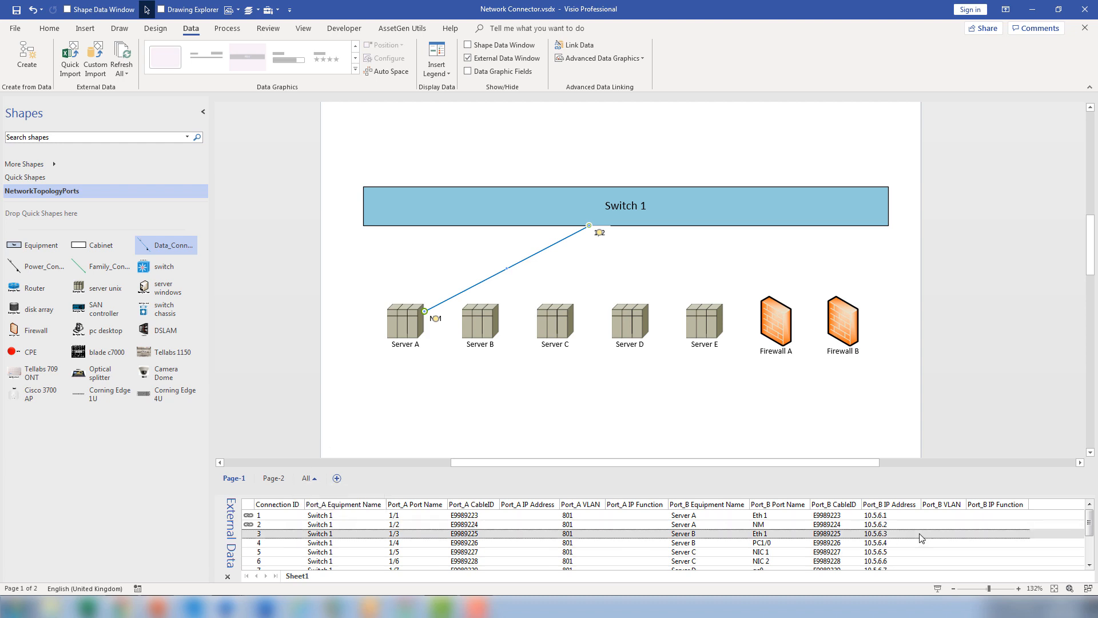
pyautogui.scroll(-3)
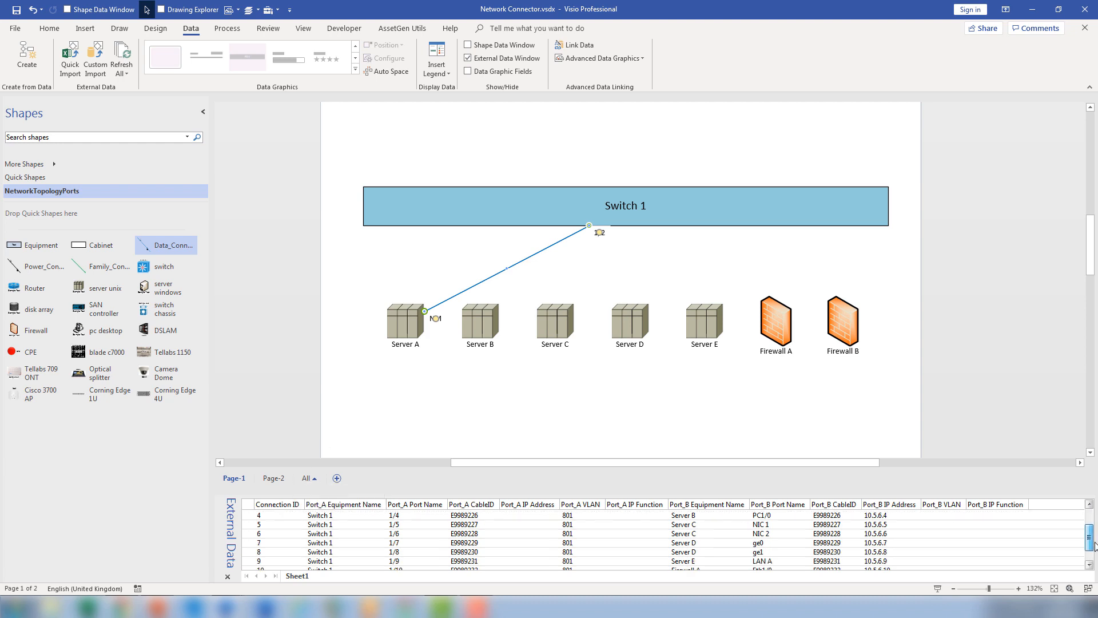
pyautogui.scroll(-3)
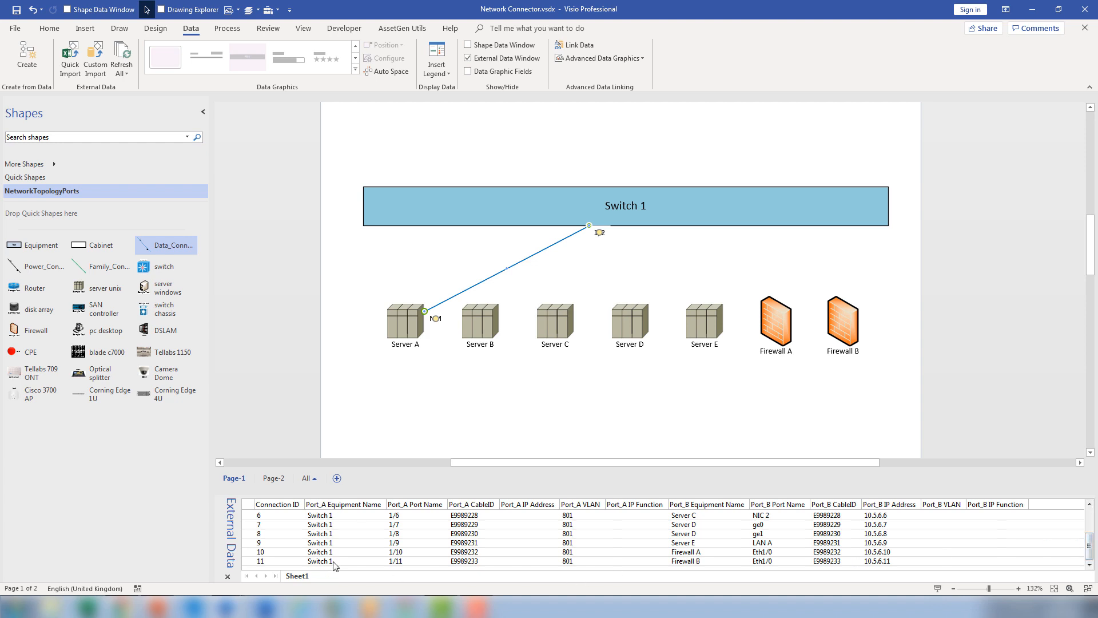
pyautogui.click(319, 561)
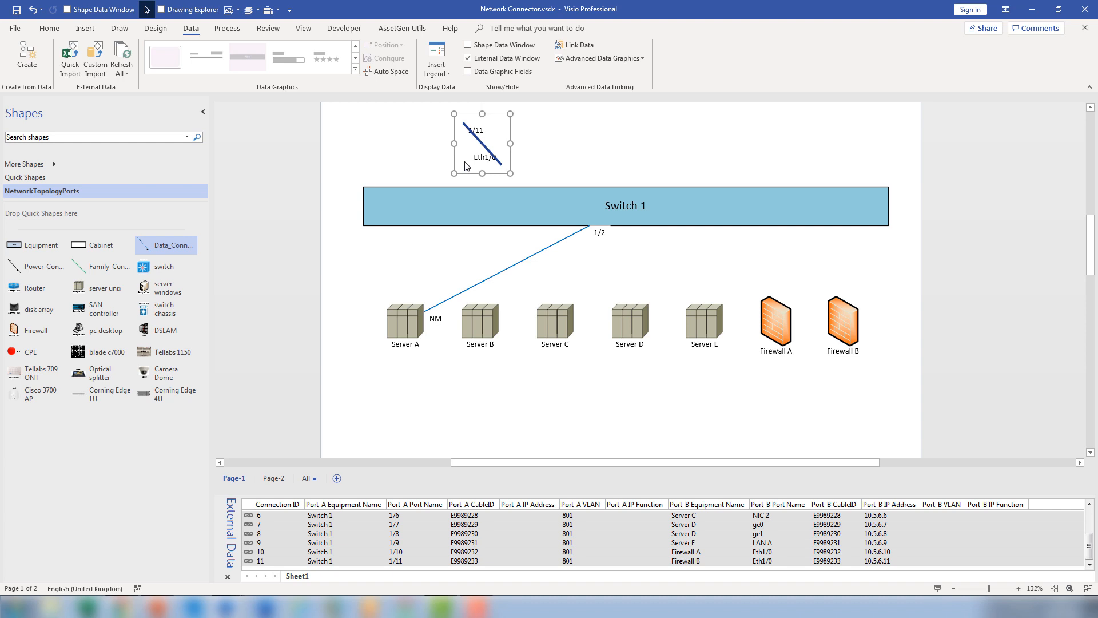
# Attach the remaining data connectors from Switch 1 to Servers B–E and both firewalls
pyautogui.click(435, 150)
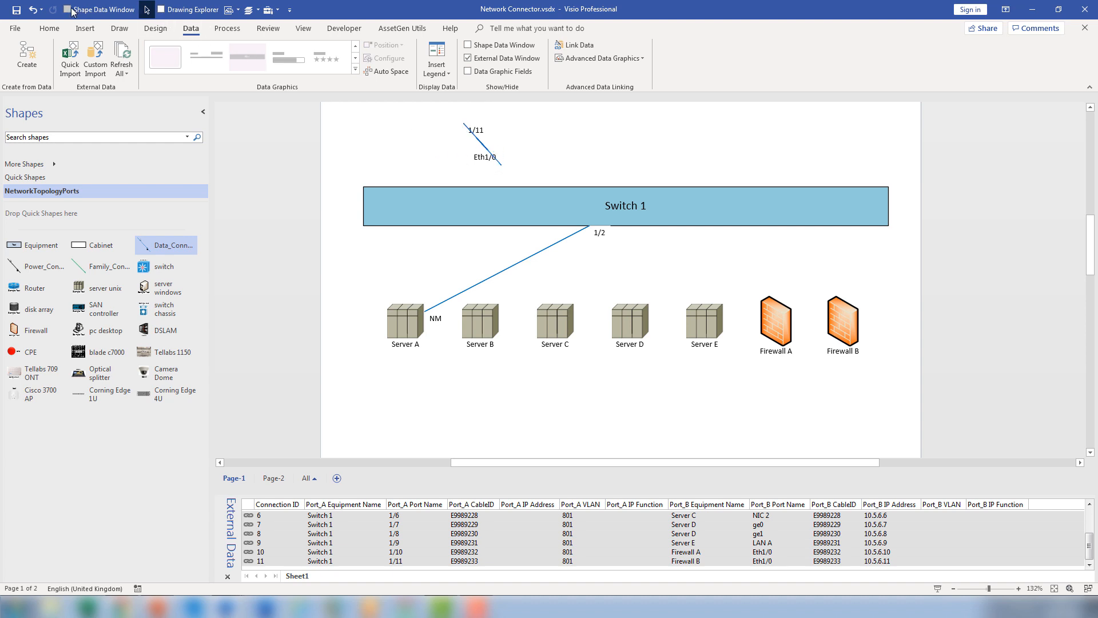
pyautogui.click(482, 144)
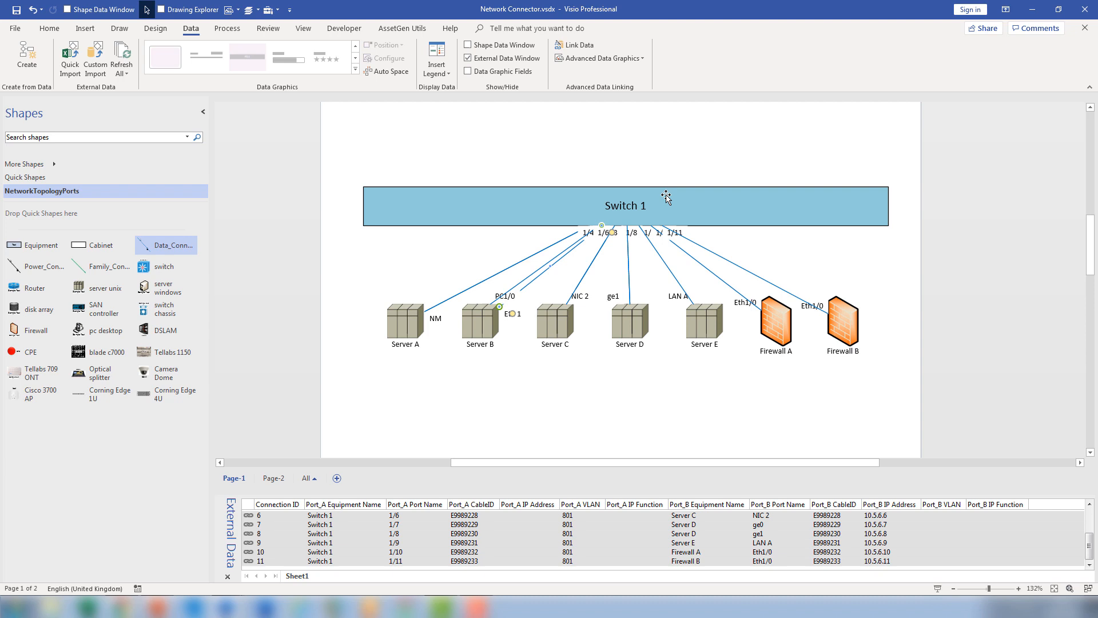
pyautogui.moveTo(364, 157)
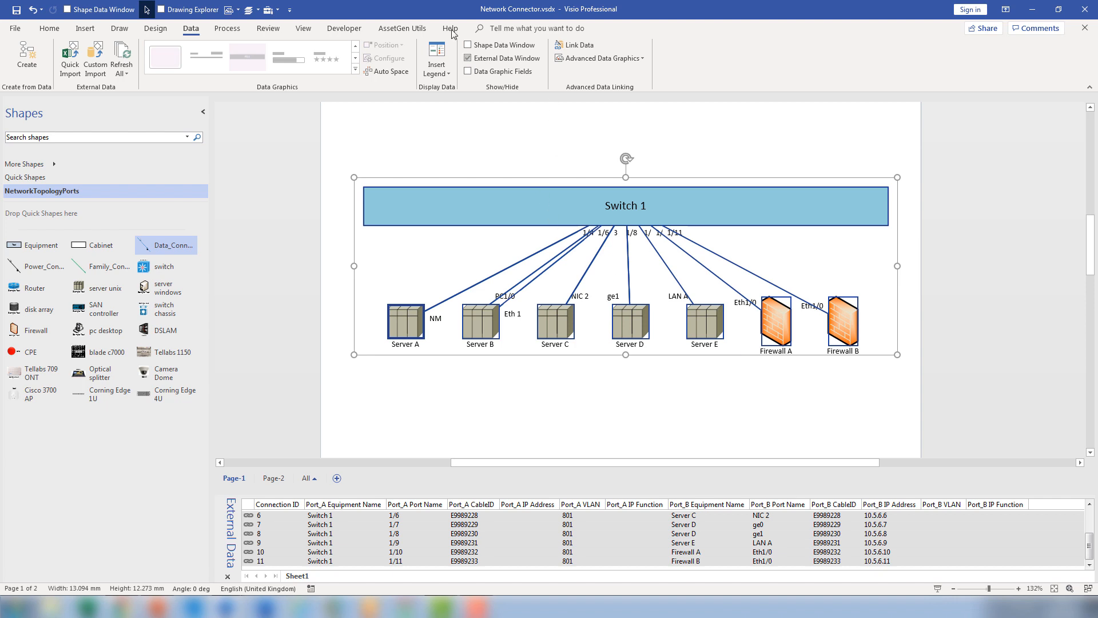
# Run AssetGen Layout Connections on Switch 1 and separate overlapping ends at Servers B and C
pyautogui.click(402, 28)
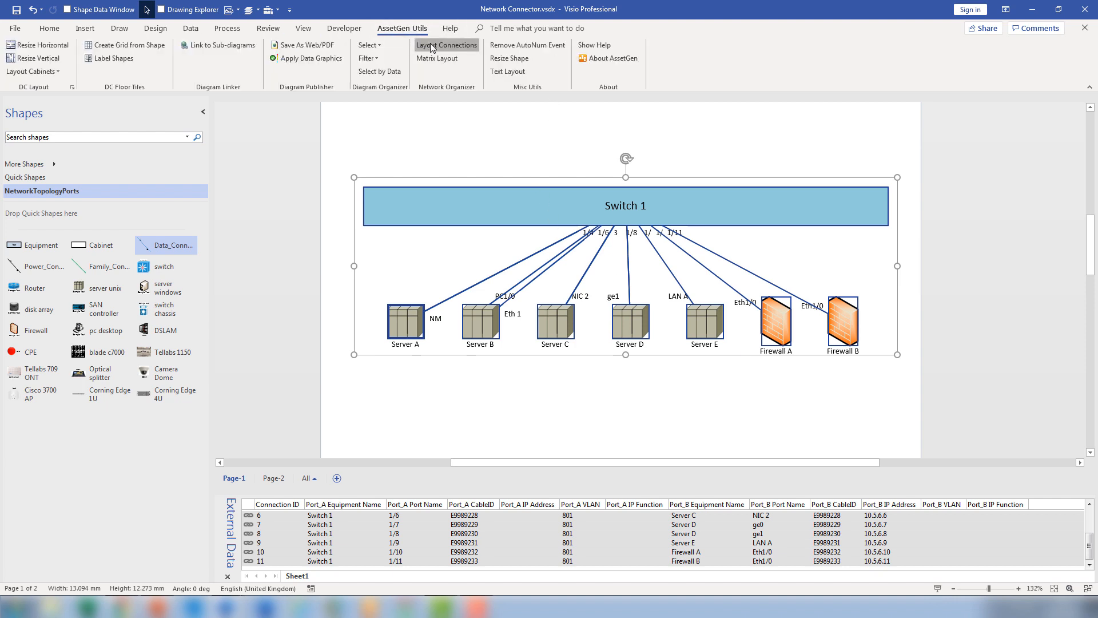
pyautogui.click(447, 45)
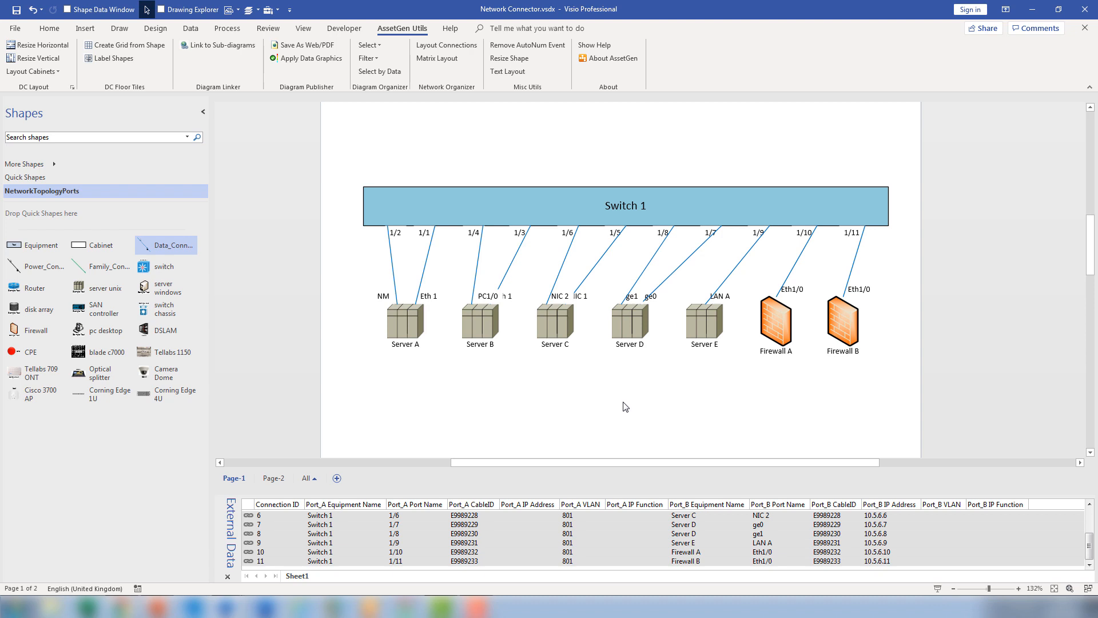
pyautogui.moveTo(485, 324)
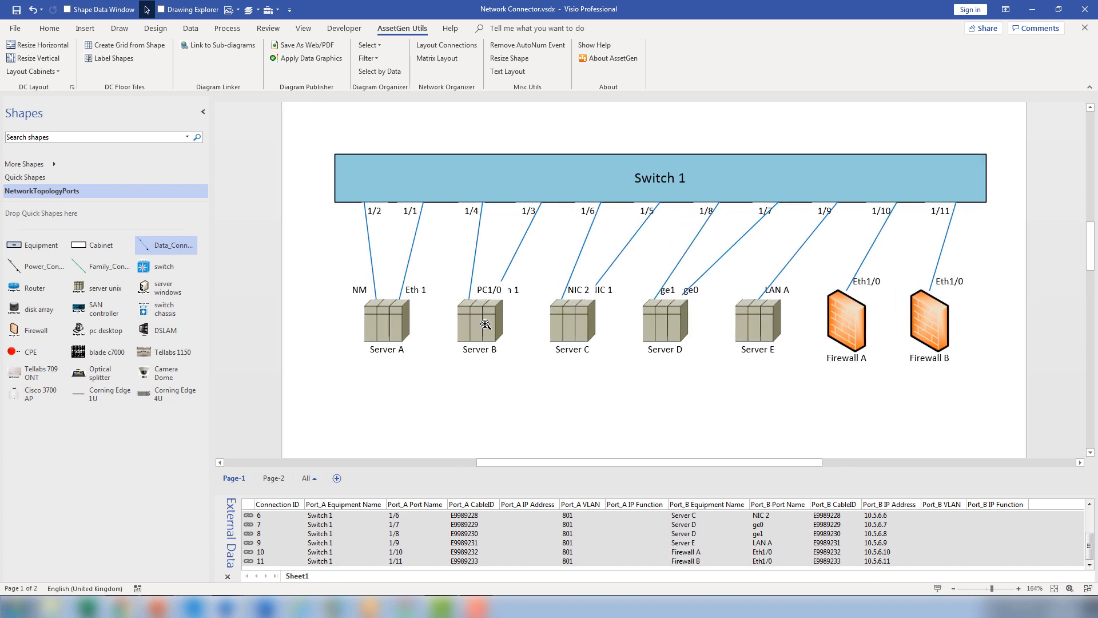
pyautogui.click(479, 322)
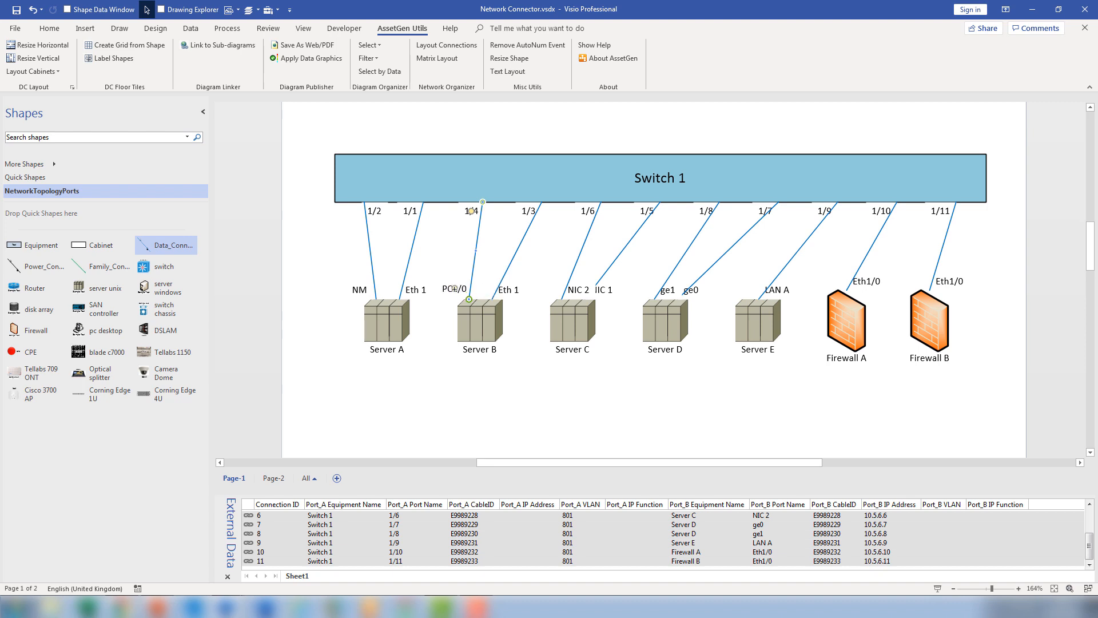
pyautogui.click(572, 320)
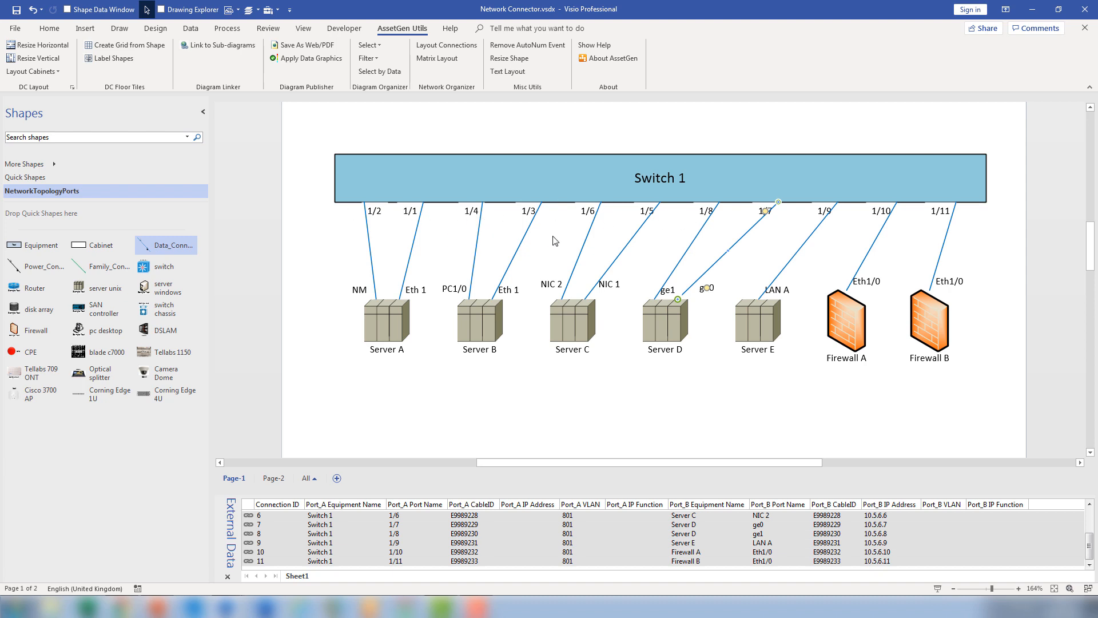
pyautogui.moveTo(643, 231)
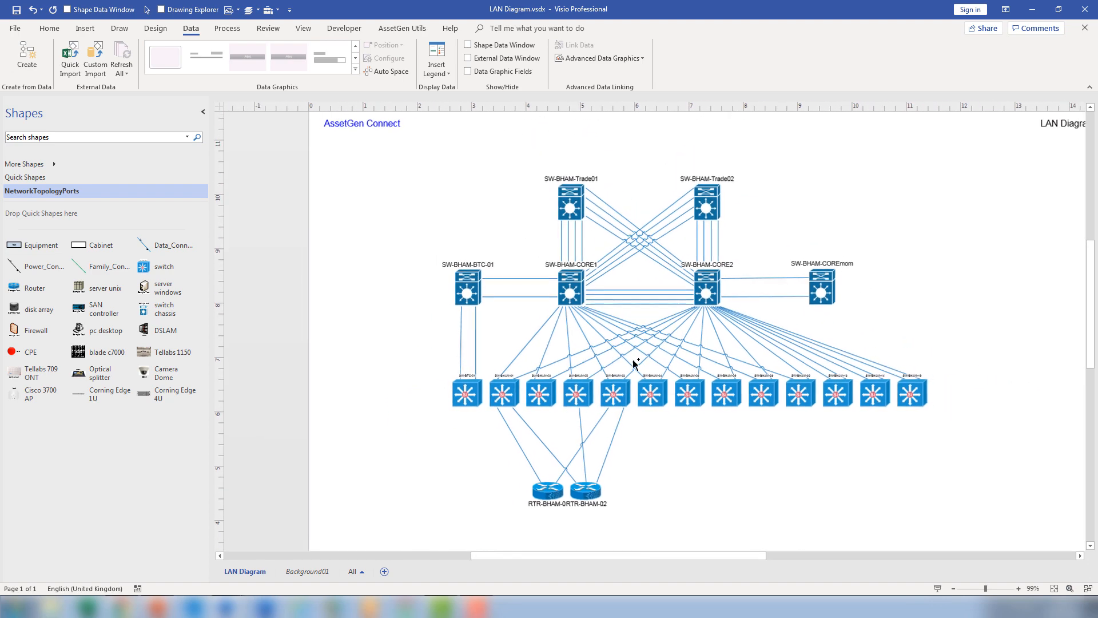
pyautogui.moveTo(679, 399)
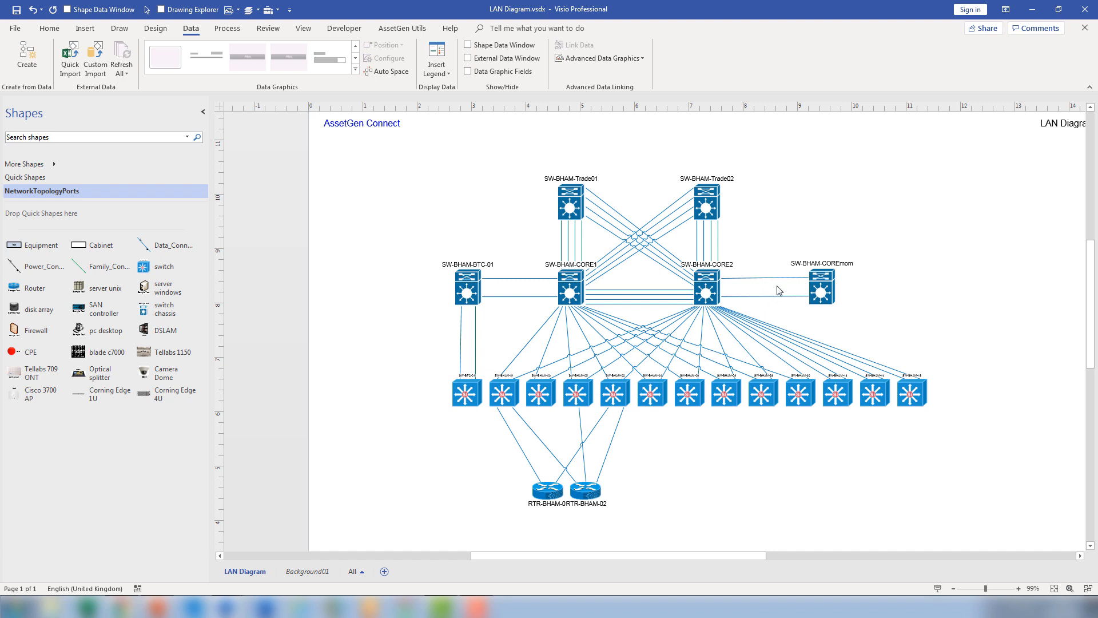
# Show port labels on the CORE2–COREmom links (G10-7, G10-8, G10-0, G10-1) and BTC-01–CORE1 links (G10-10, G10-11, G10-14, G10-15)
pyautogui.rightClick(822, 286)
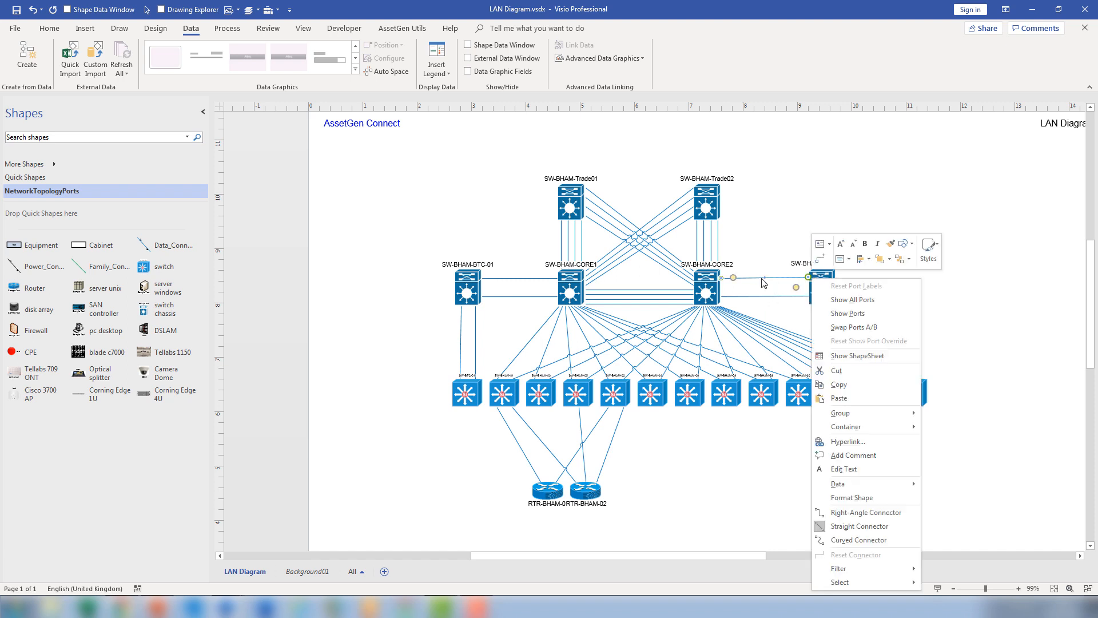
pyautogui.moveTo(851, 299)
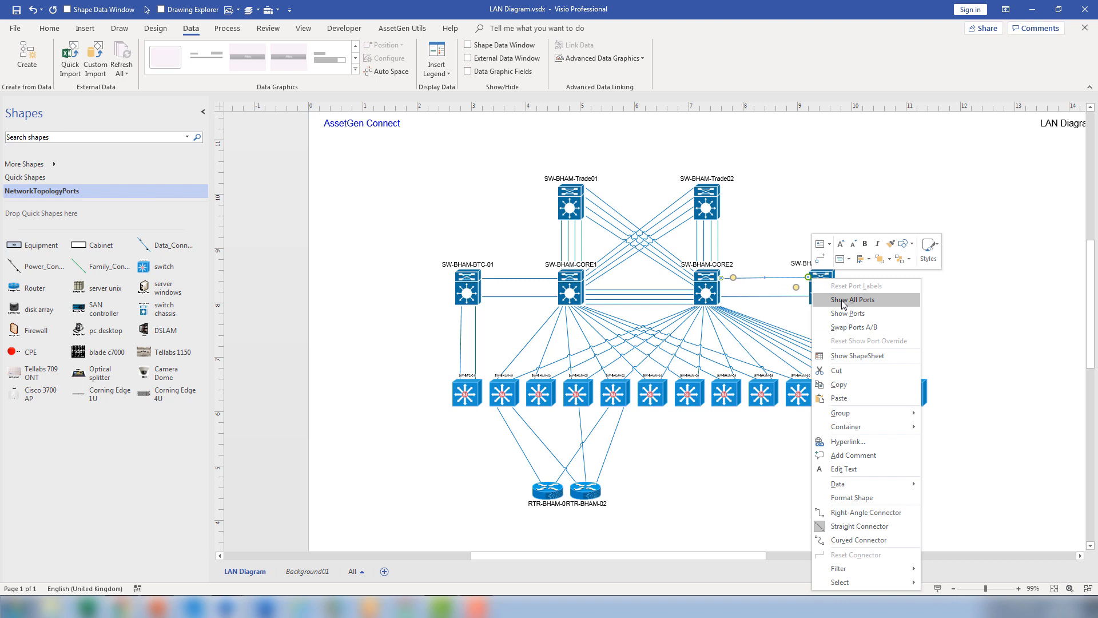
pyautogui.click(851, 300)
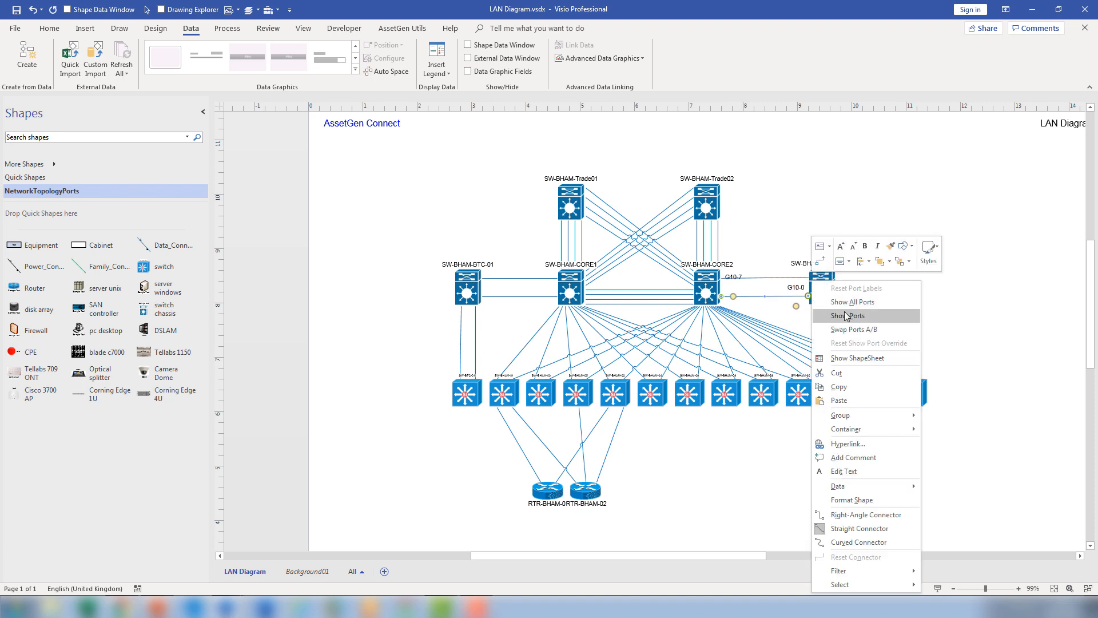
pyautogui.click(848, 316)
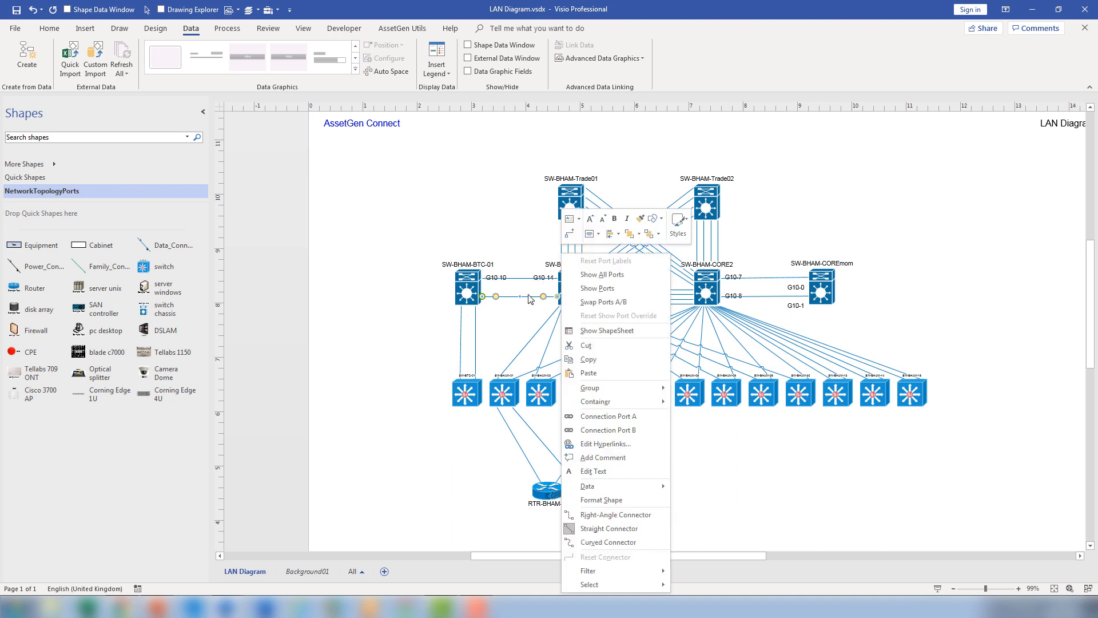
pyautogui.click(532, 261)
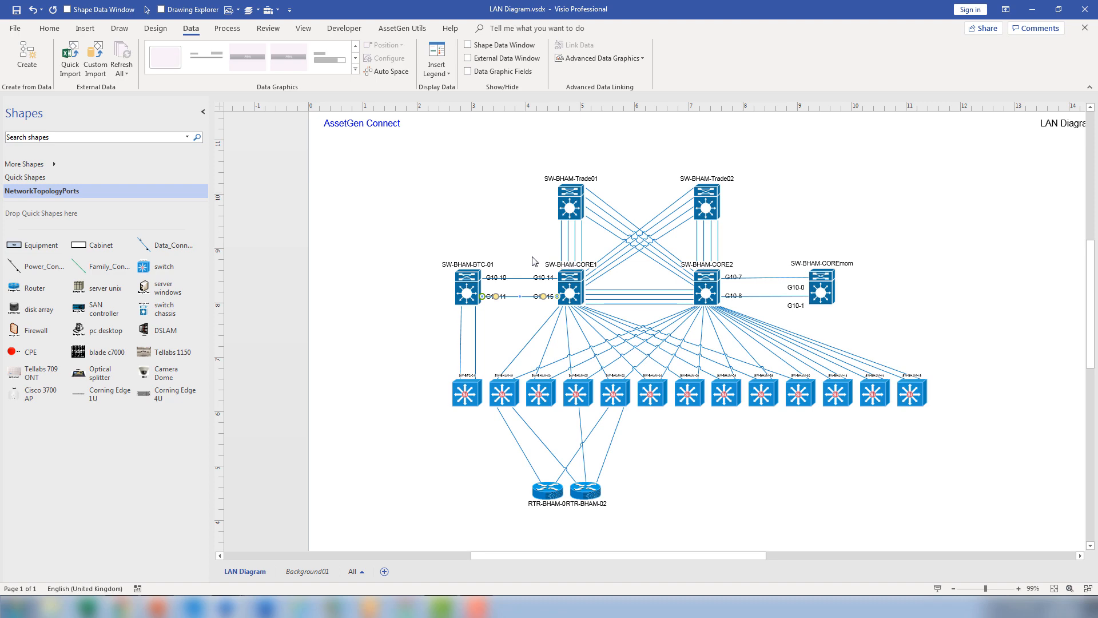
pyautogui.scroll(-3)
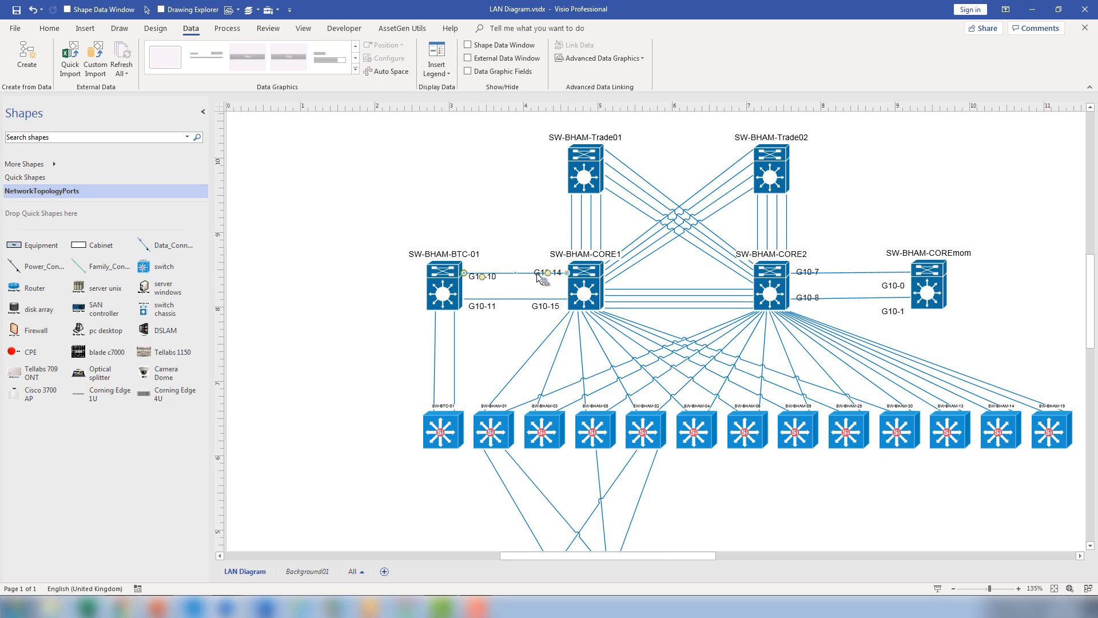
pyautogui.moveTo(813, 293)
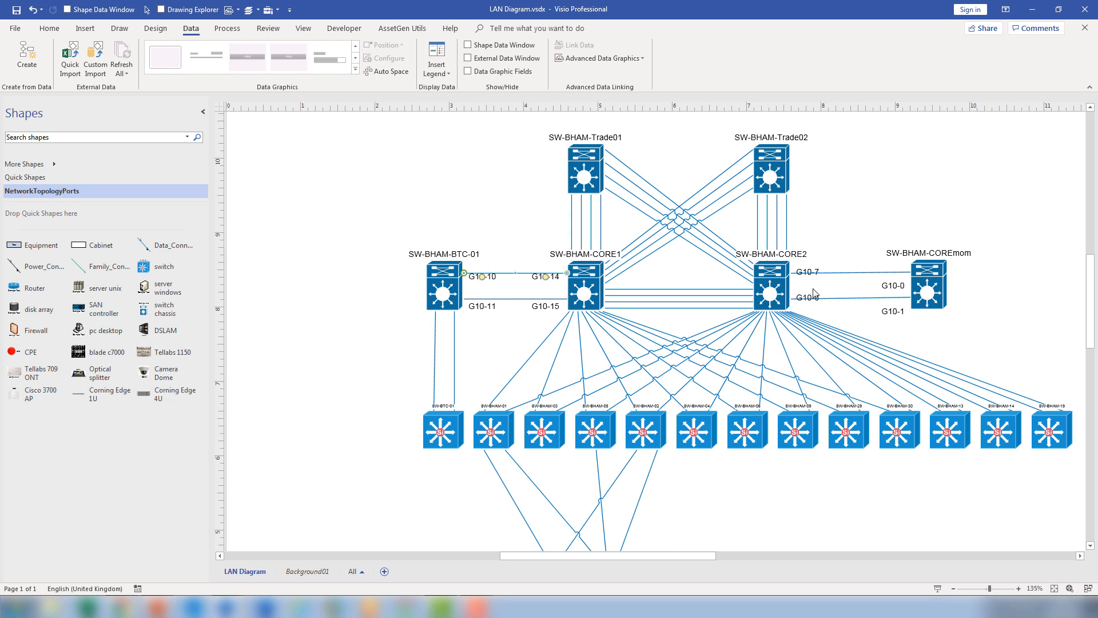